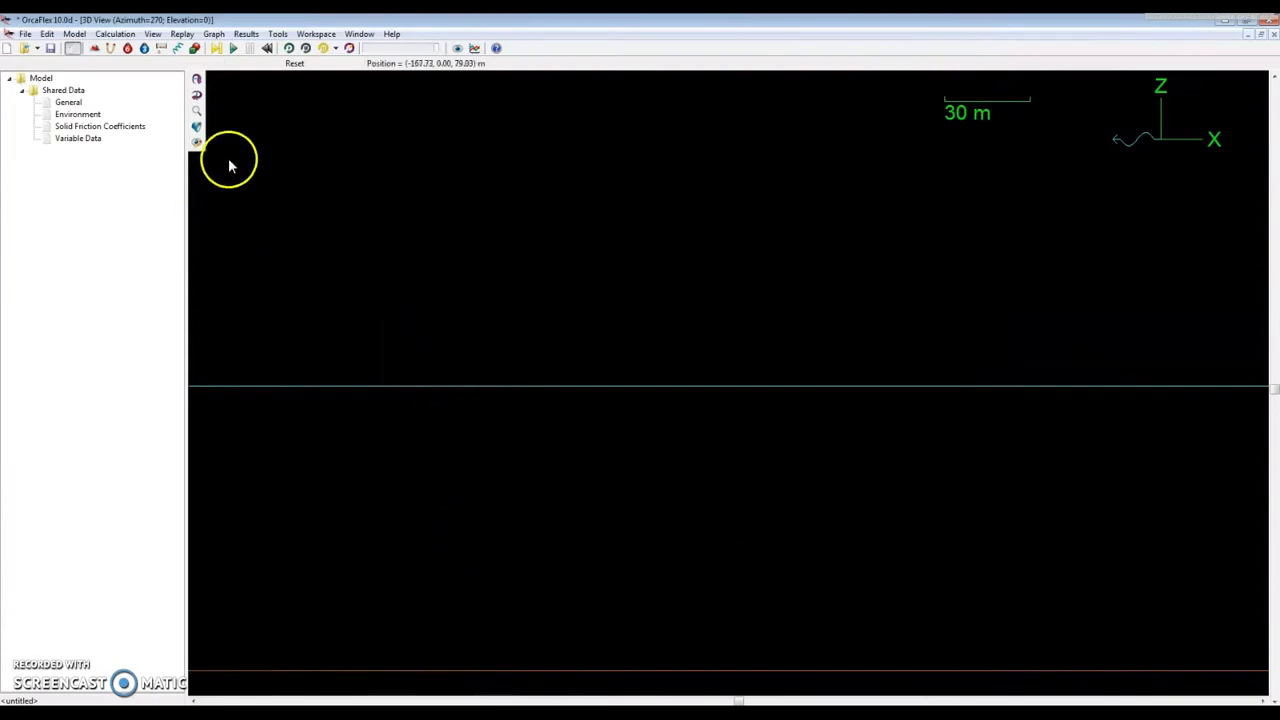
mouse_move(75, 52)
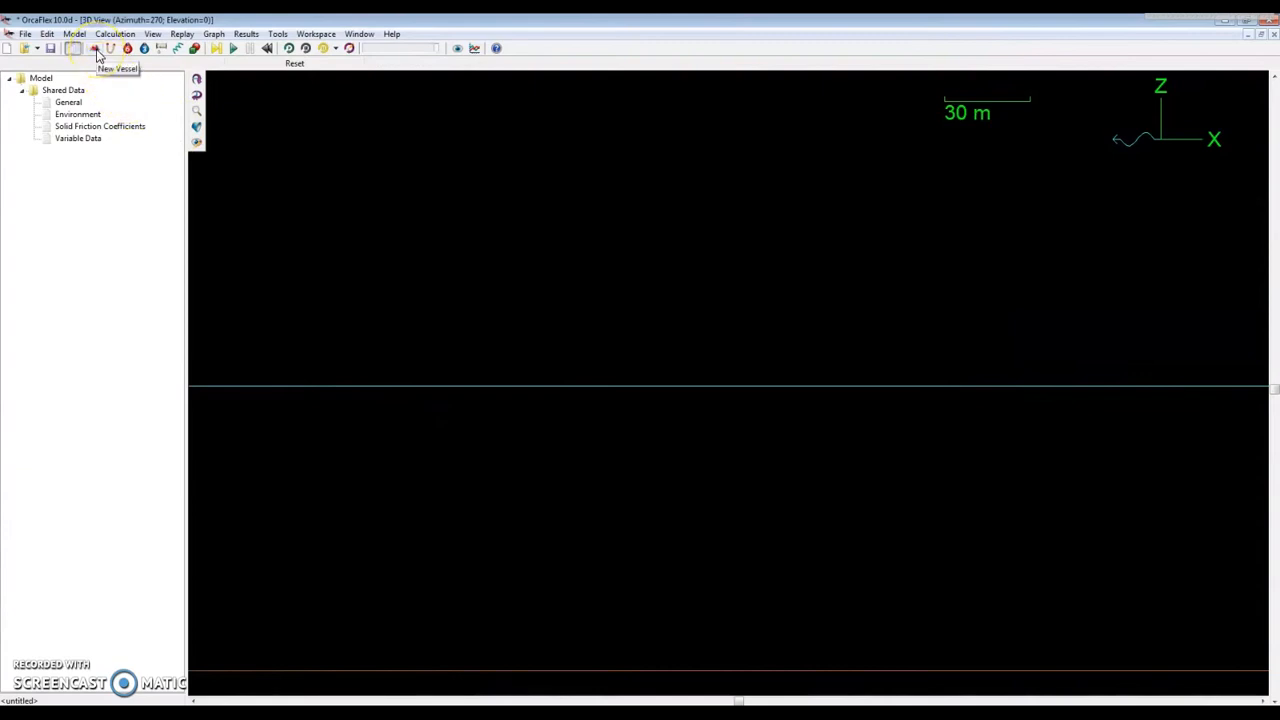
- Add Vessel1, of type Vessel Type1, to the model from the New Vessel toolbar button
left_click(96, 51)
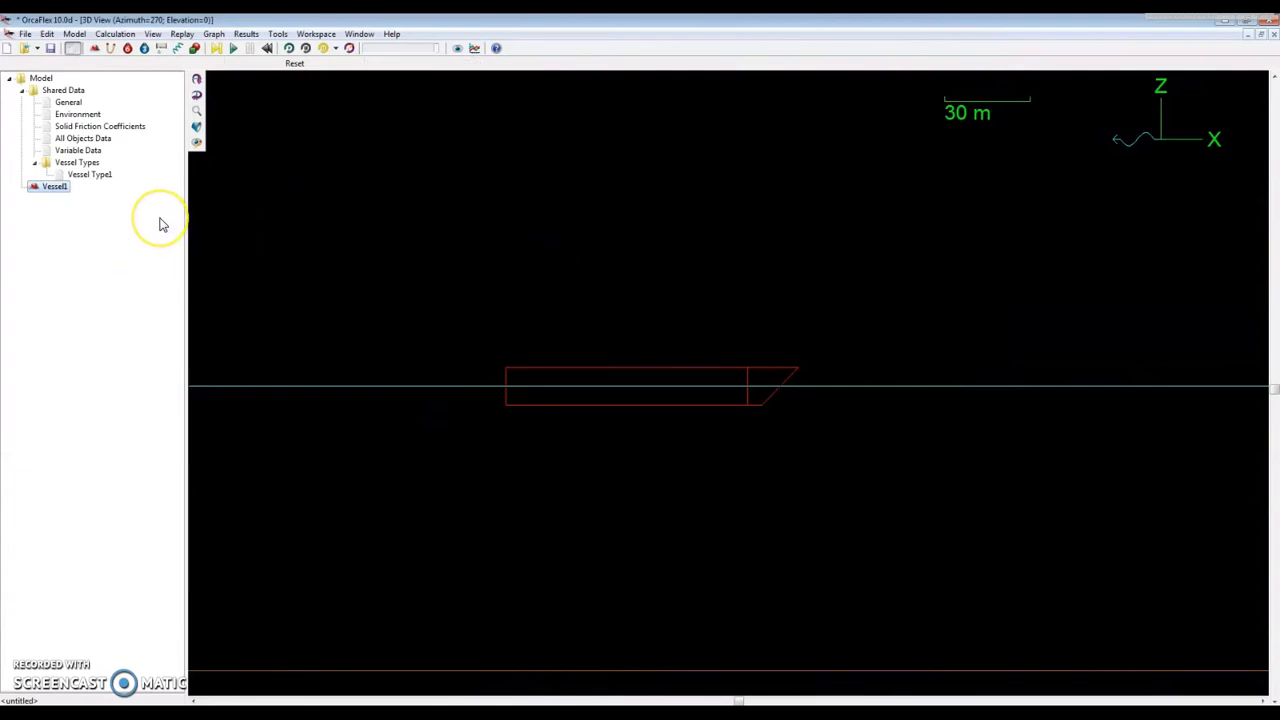
mouse_move(163, 223)
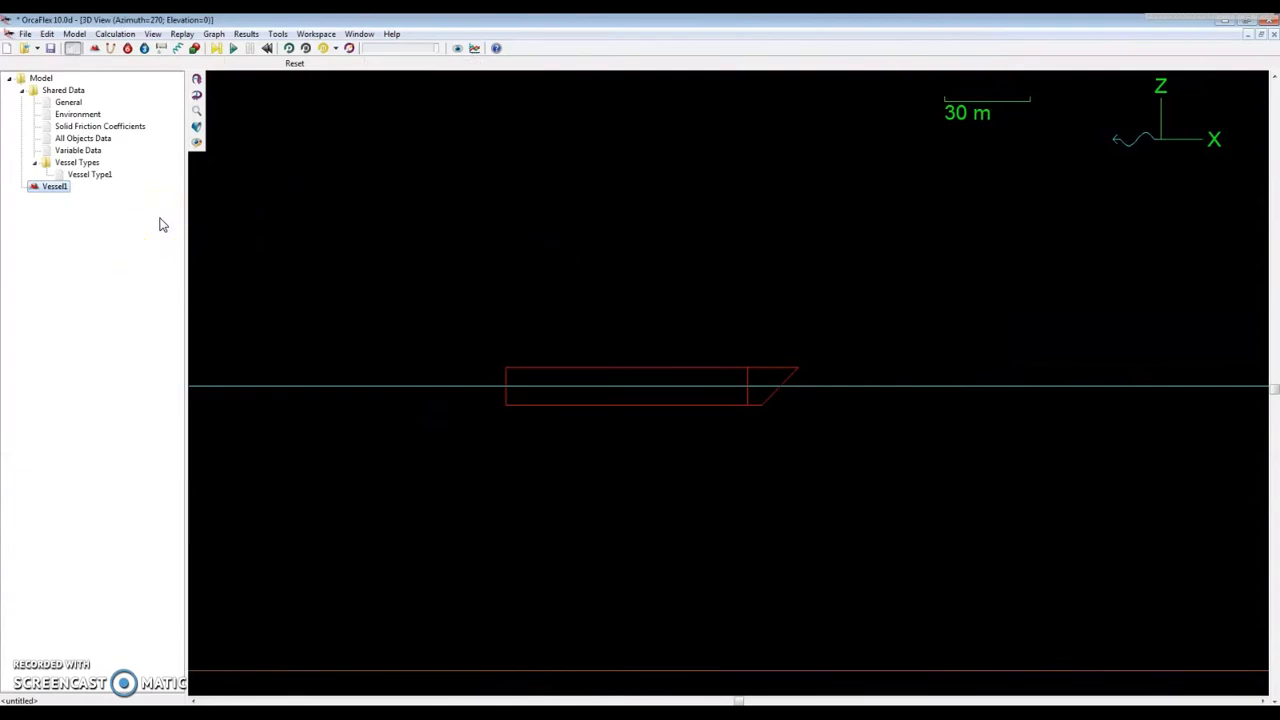
left_click(54, 186)
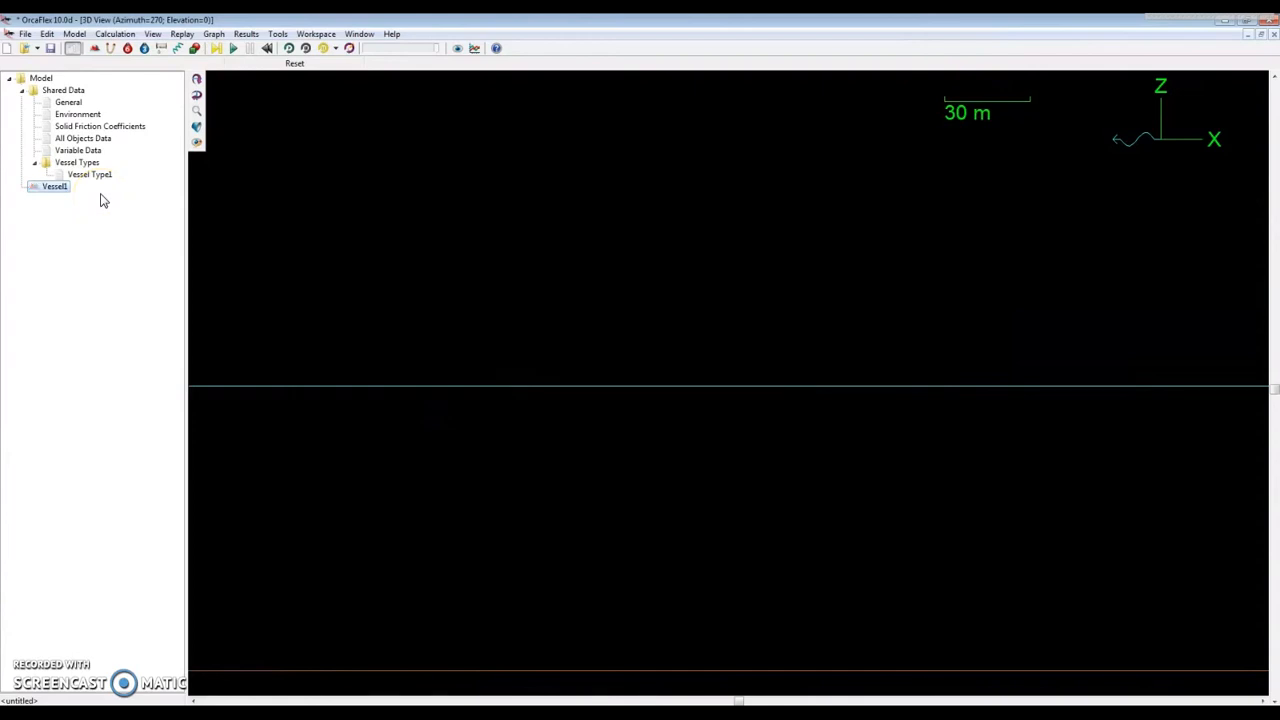
left_click(54, 186)
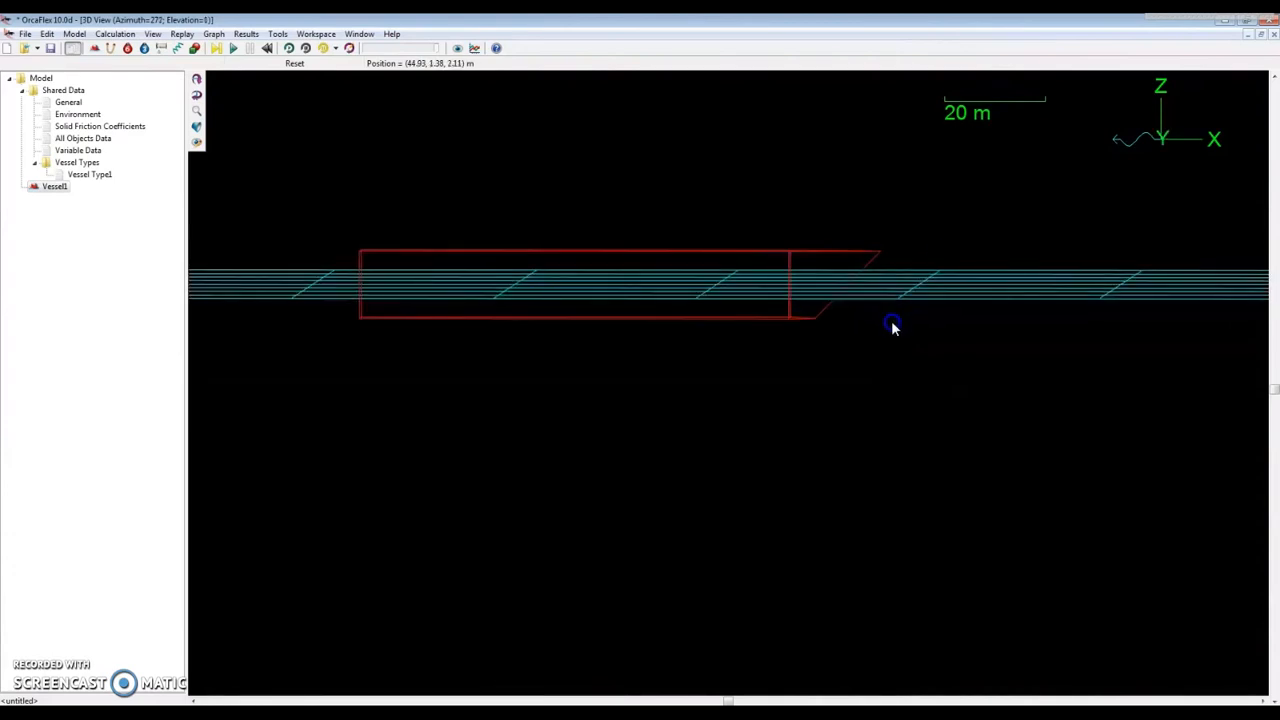
- Orbit the camera above Vessel1 to look obliquely down on the sea surface and seabed grids
left_click_drag(893, 327, 785, 413)
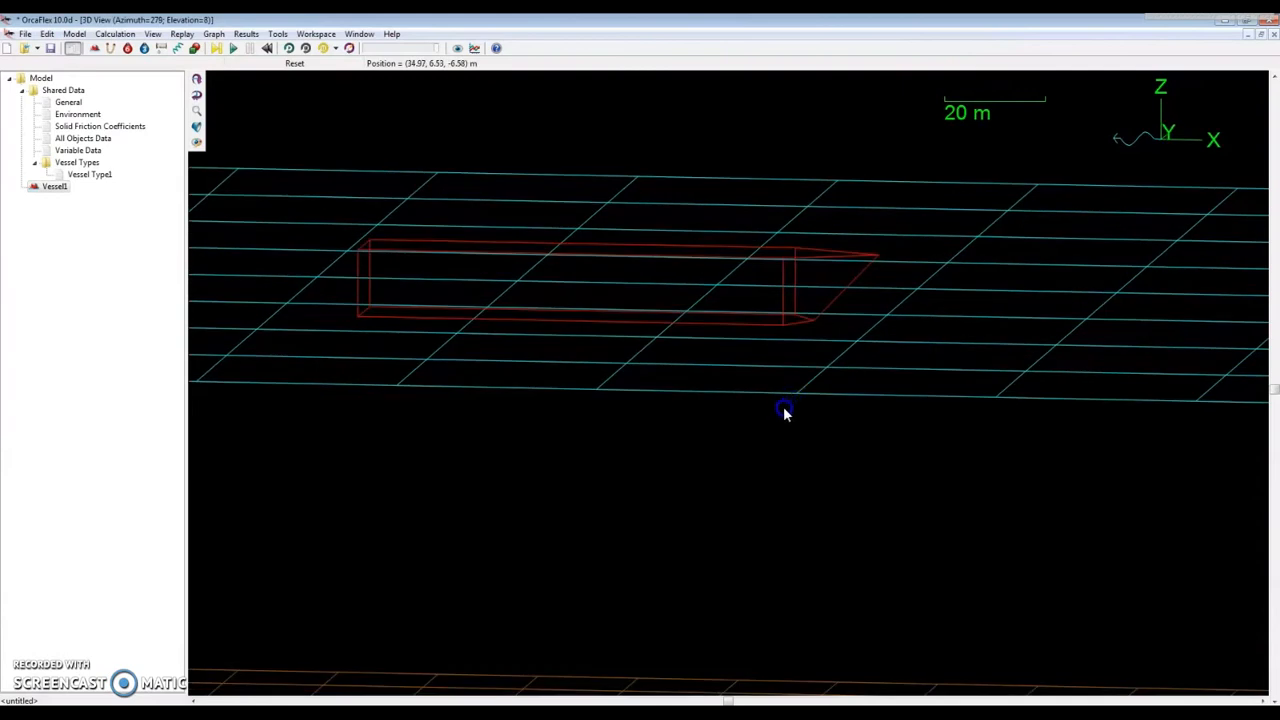
left_click_drag(785, 410, 815, 425)
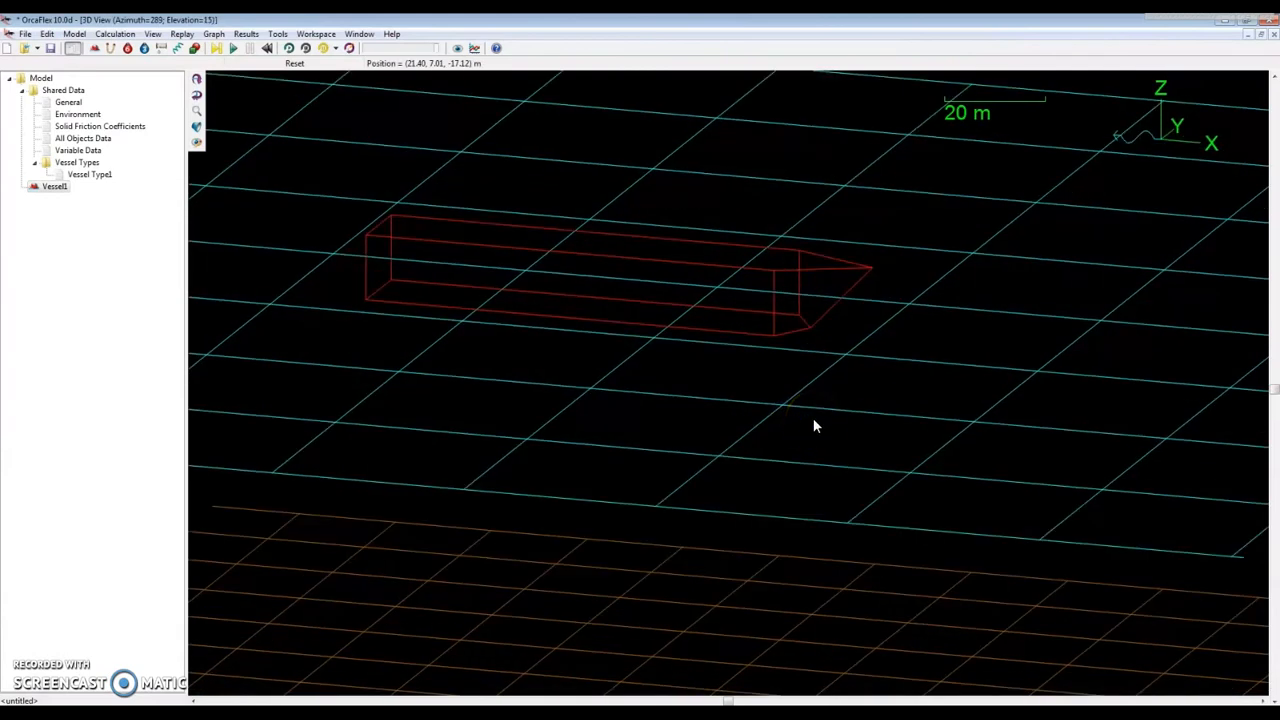
left_click_drag(815, 425, 815, 360)
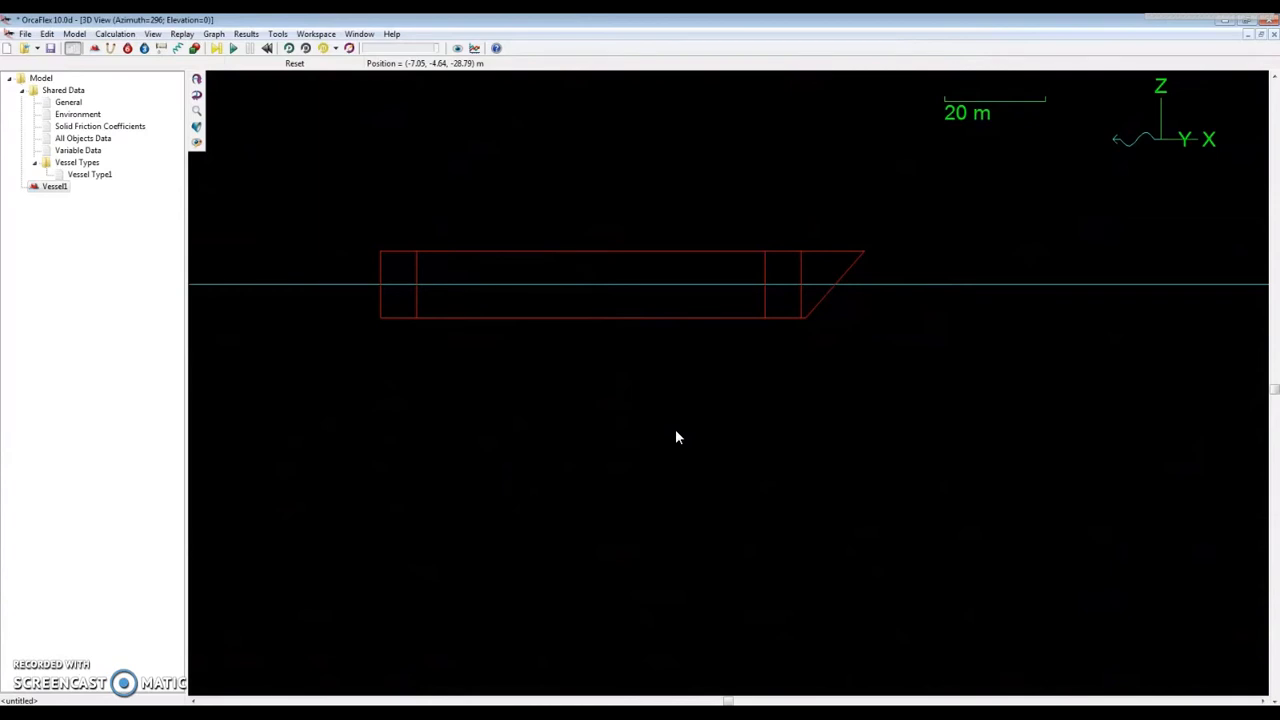
- Rotate the camera to 90° elevation for a plan view of the vessel
left_click_drag(677, 437, 707, 432)
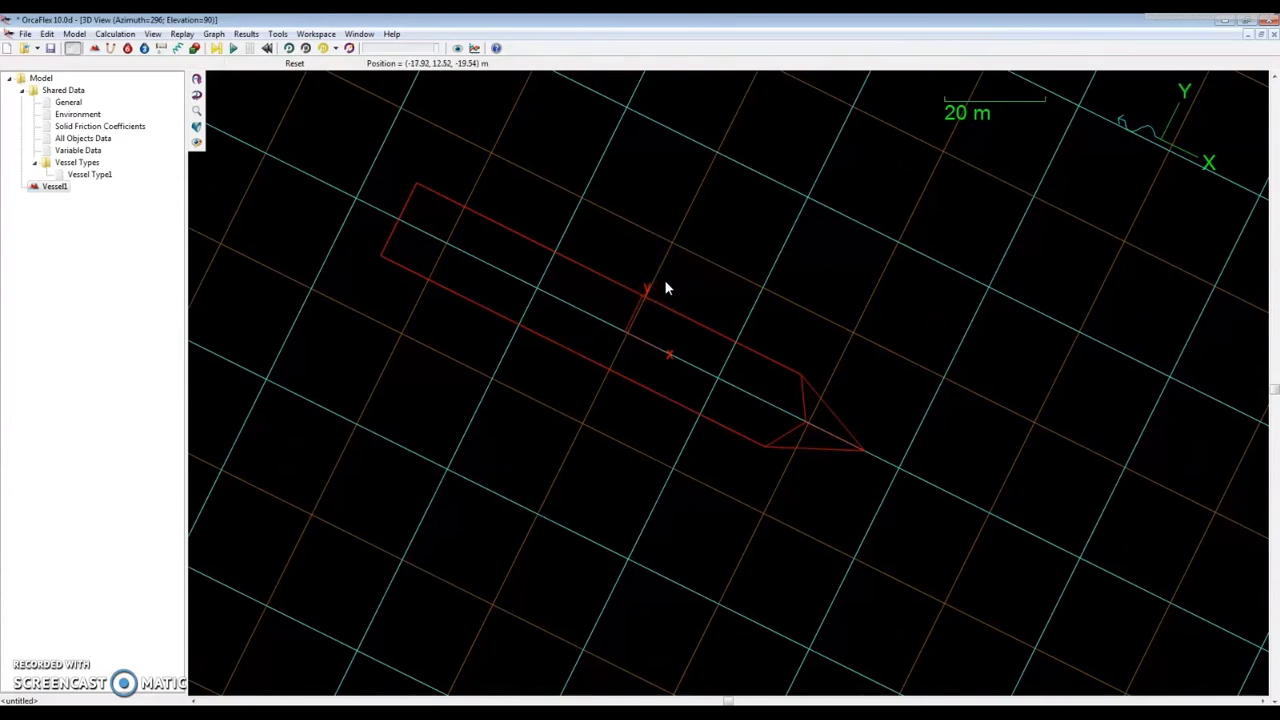
mouse_move(634, 300)
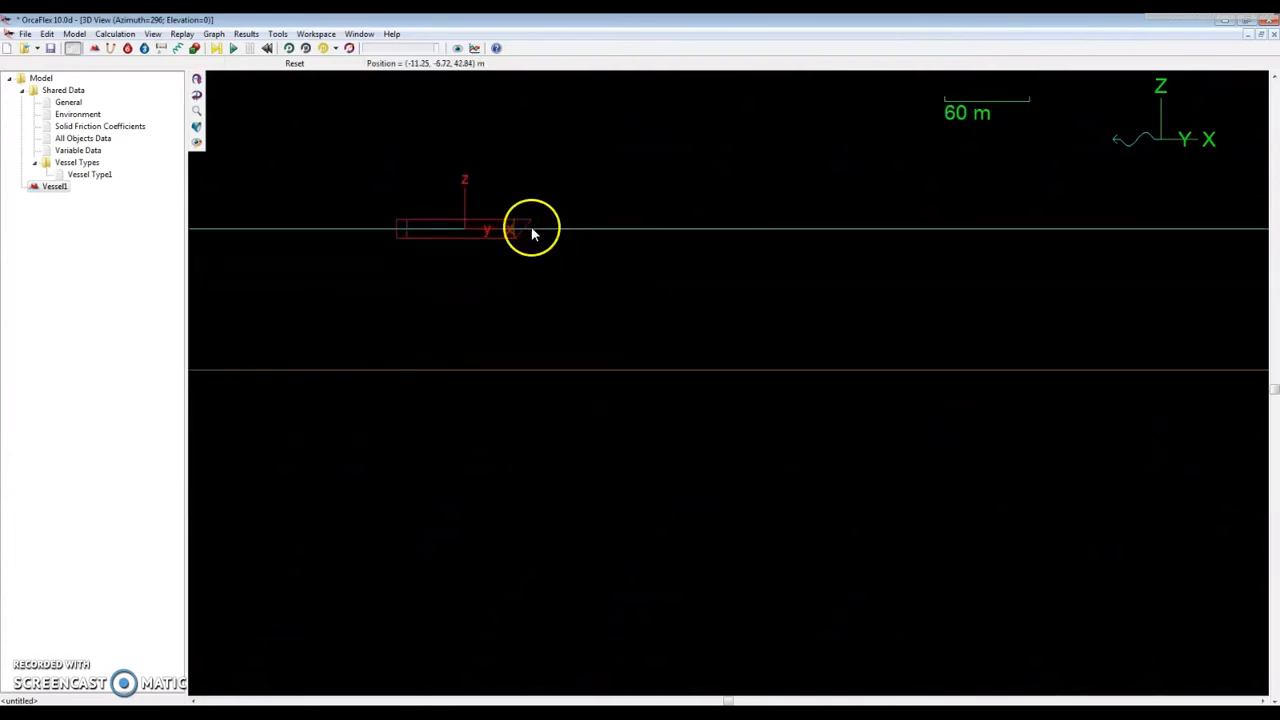
mouse_move(532, 280)
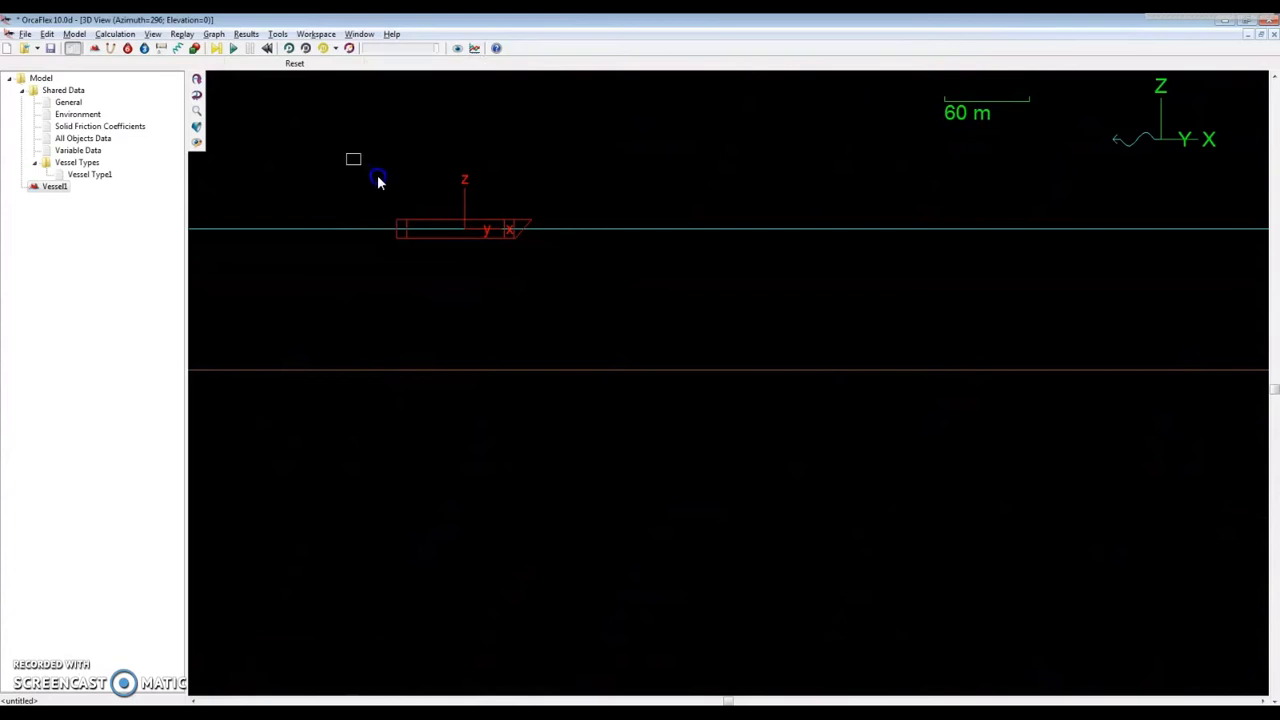
- Zoom in on the side-on vessel hull so it fills the view at 10 m scale
left_click_drag(353, 160, 530, 265)
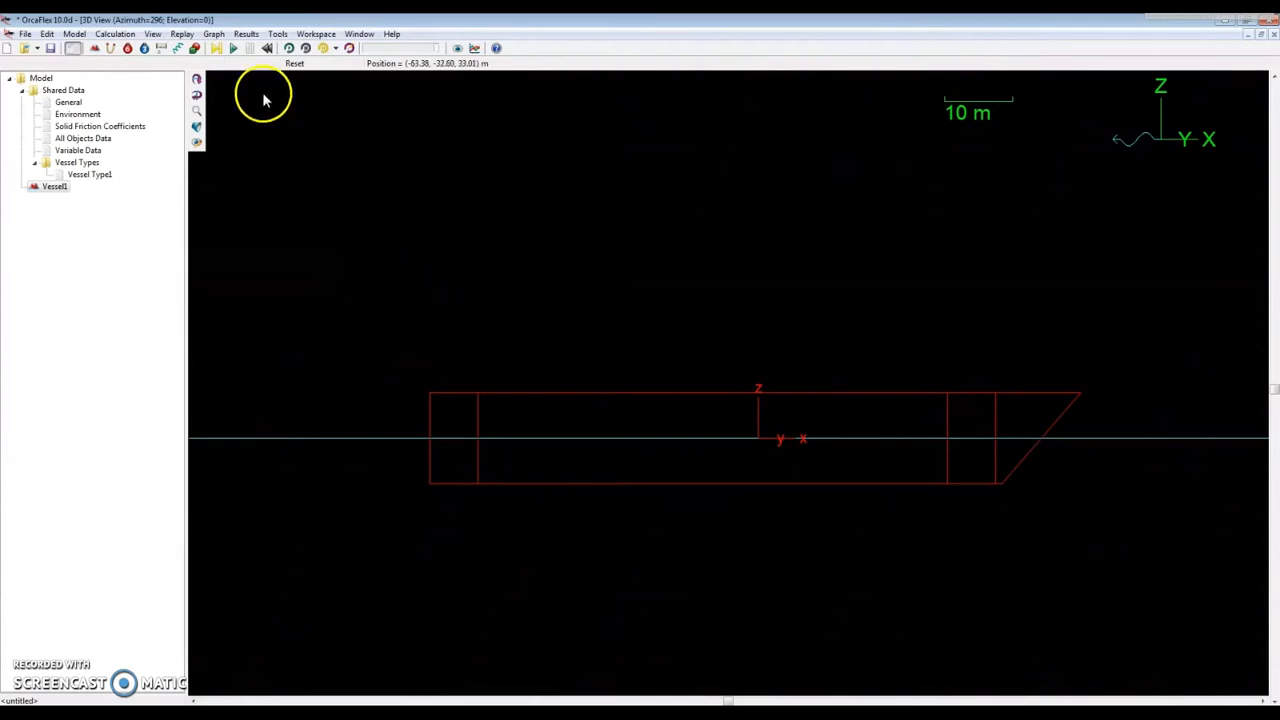
mouse_move(825, 355)
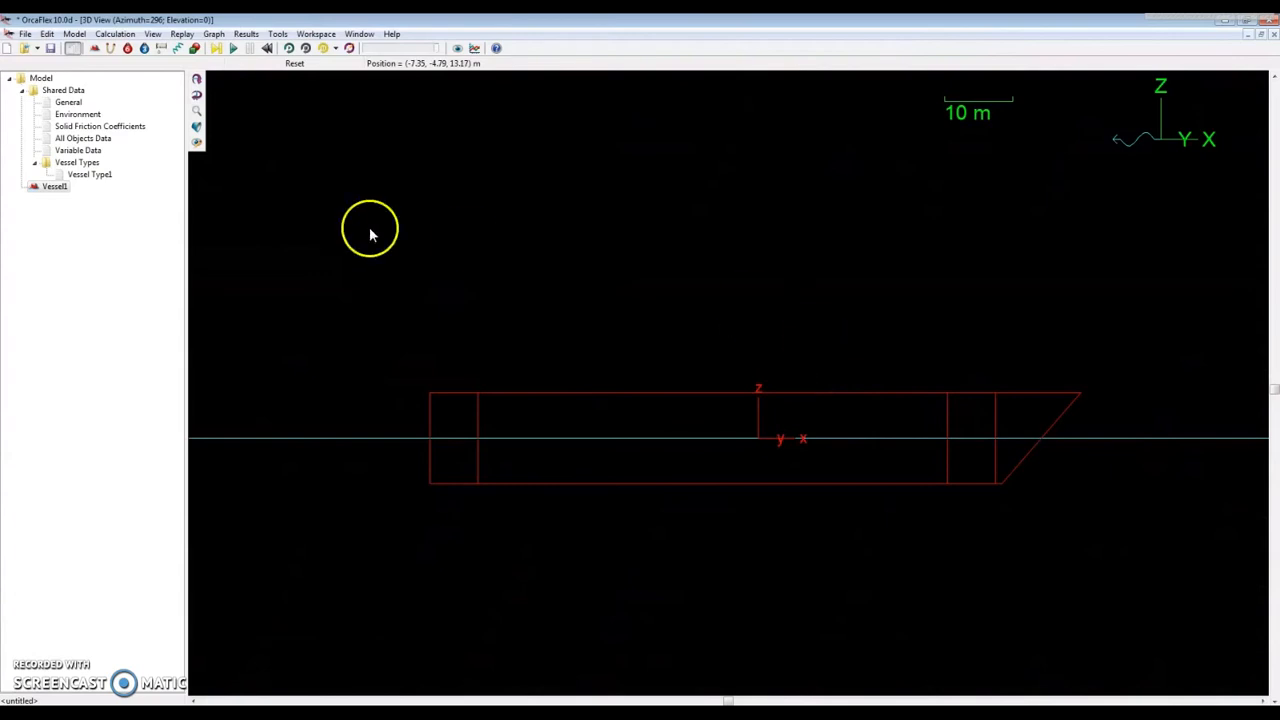
mouse_move(250, 104)
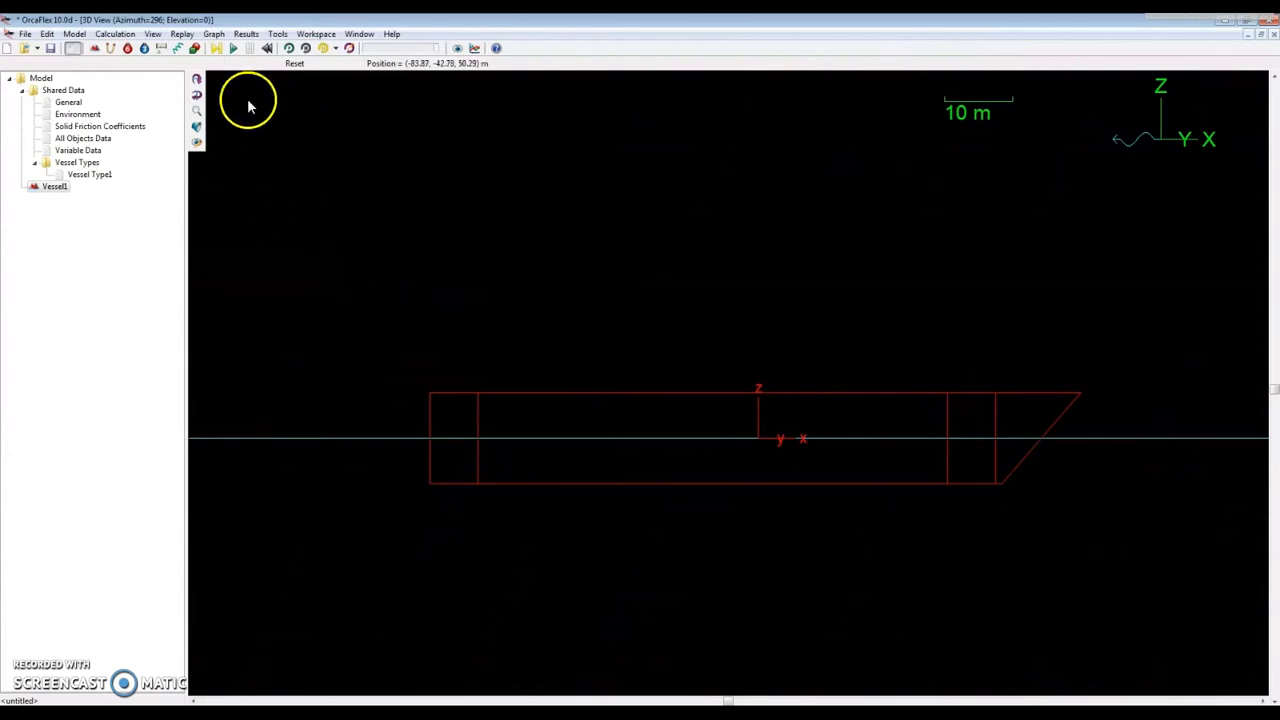
mouse_move(945, 430)
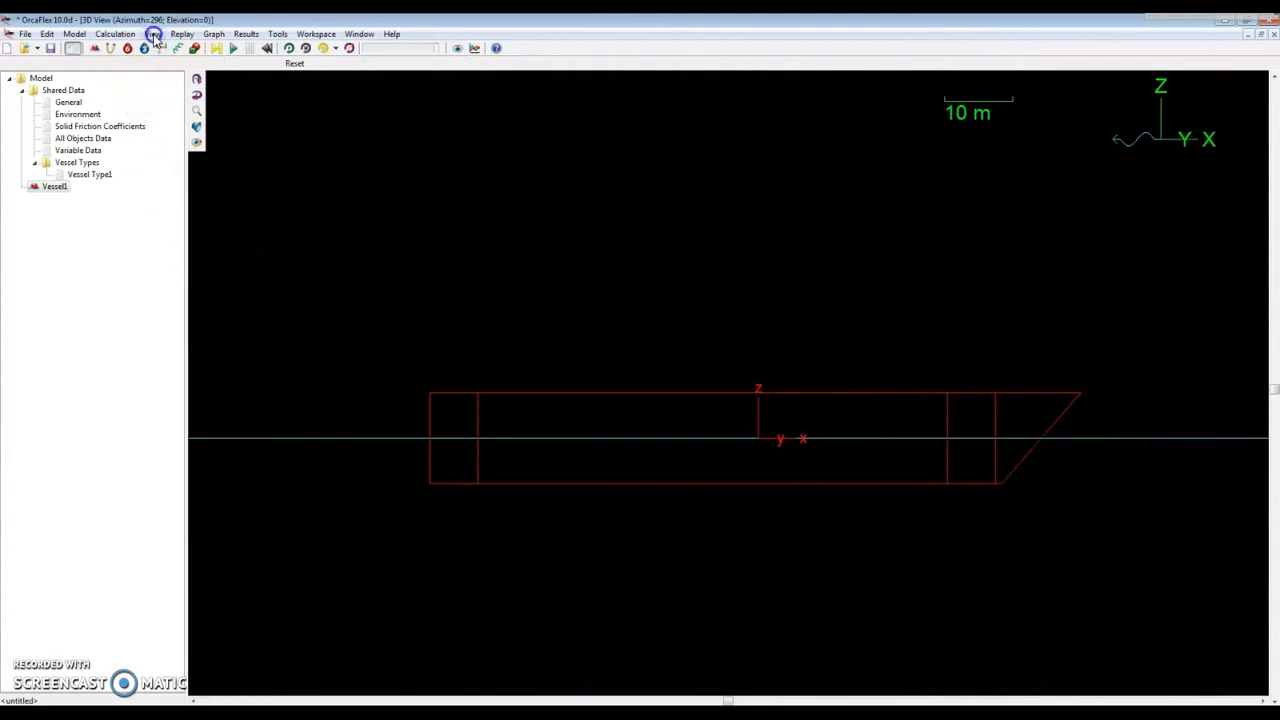
- Set the 3D view azimuth to 270° in Edit View Parameters
left_click(154, 33)
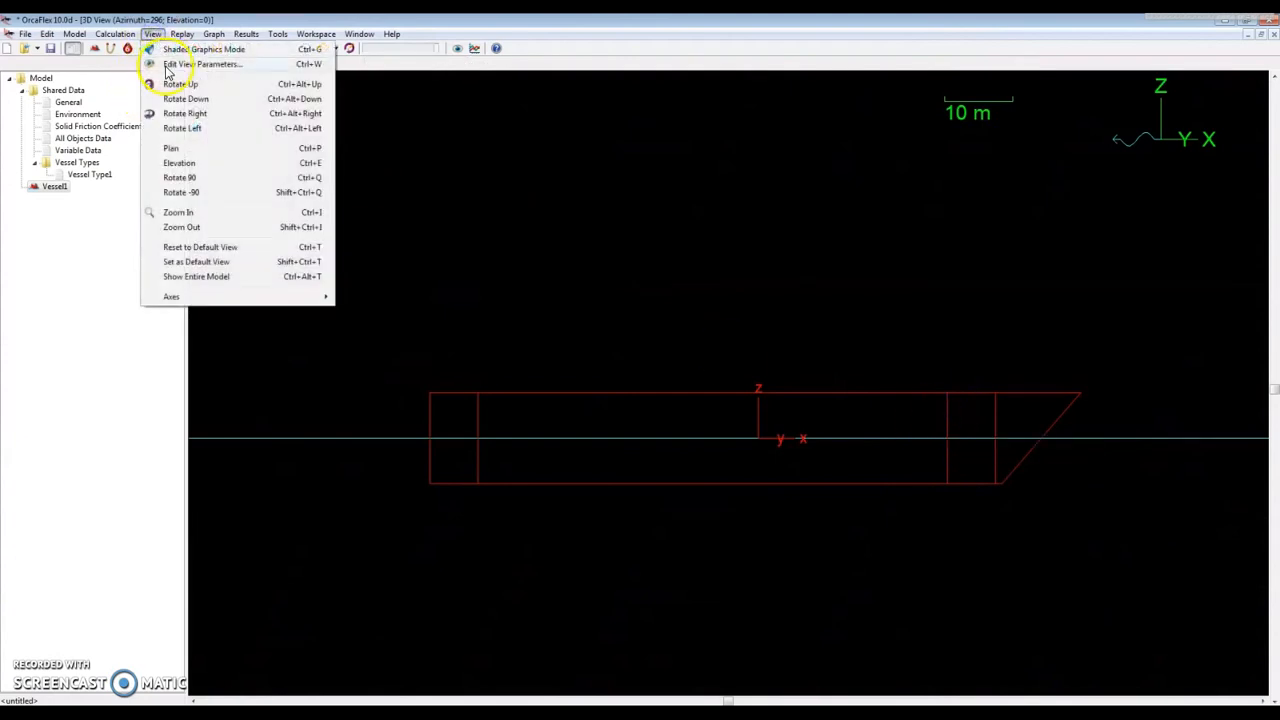
left_click(189, 63)
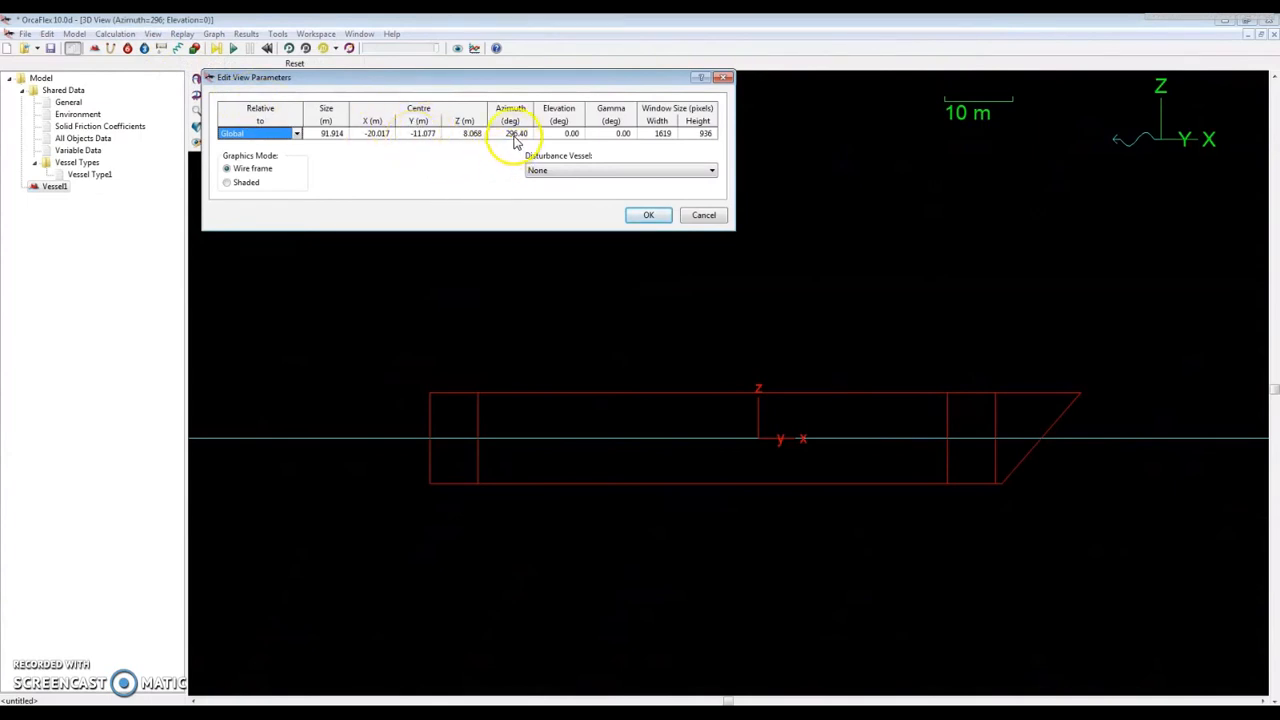
left_click(510, 133)
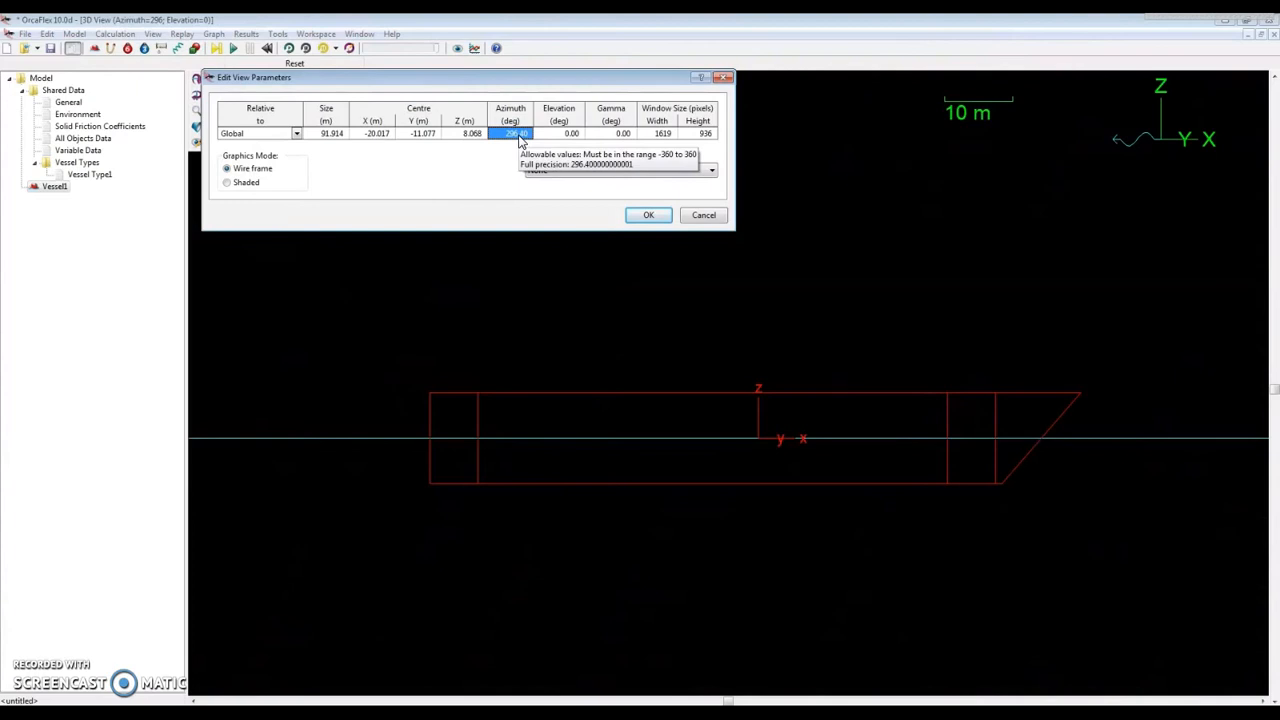
type("270")
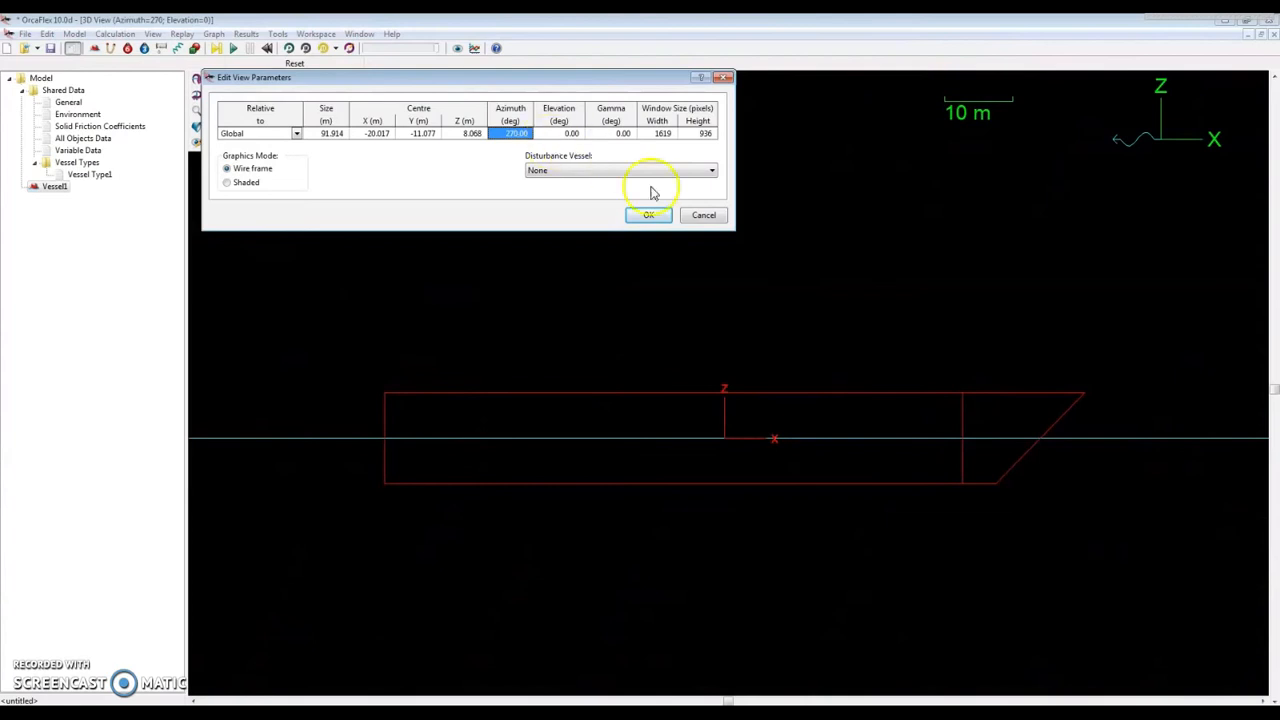
mouse_move(628, 401)
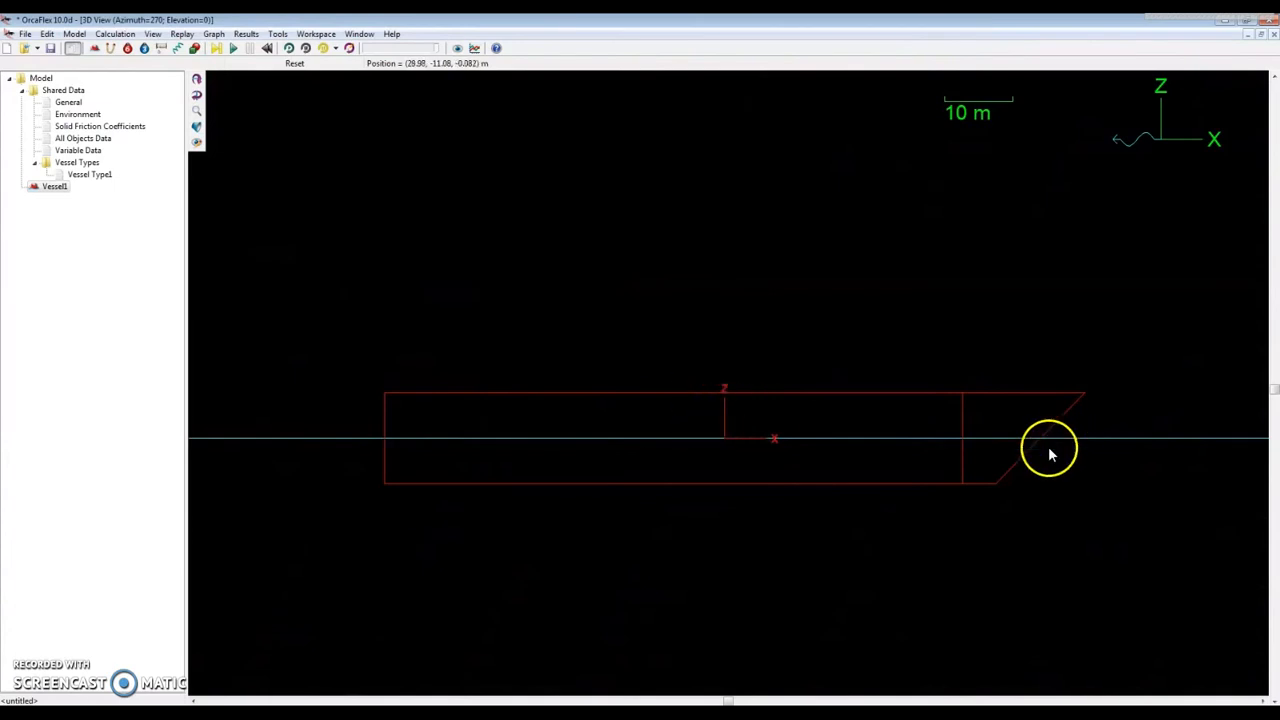
- Pan the view to raise the vessel slightly, then shift it away from the hull
left_click_drag(1048, 448, 1035, 405)
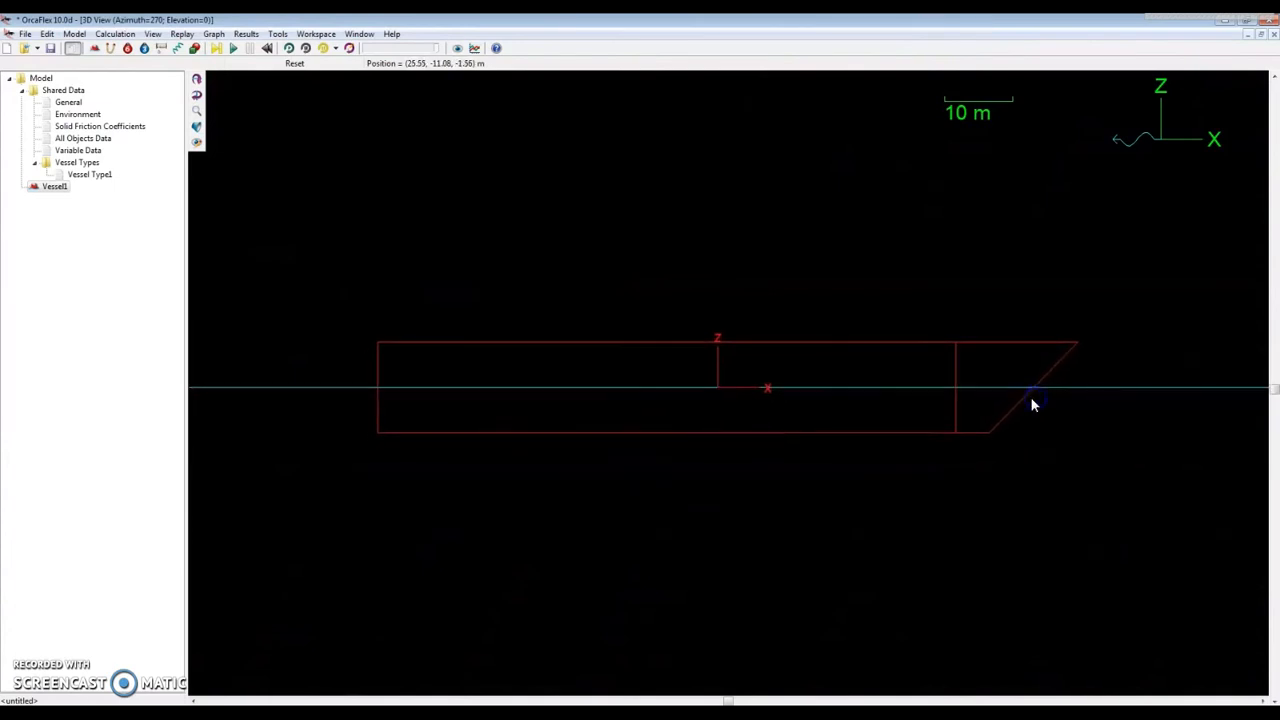
mouse_move(1031, 407)
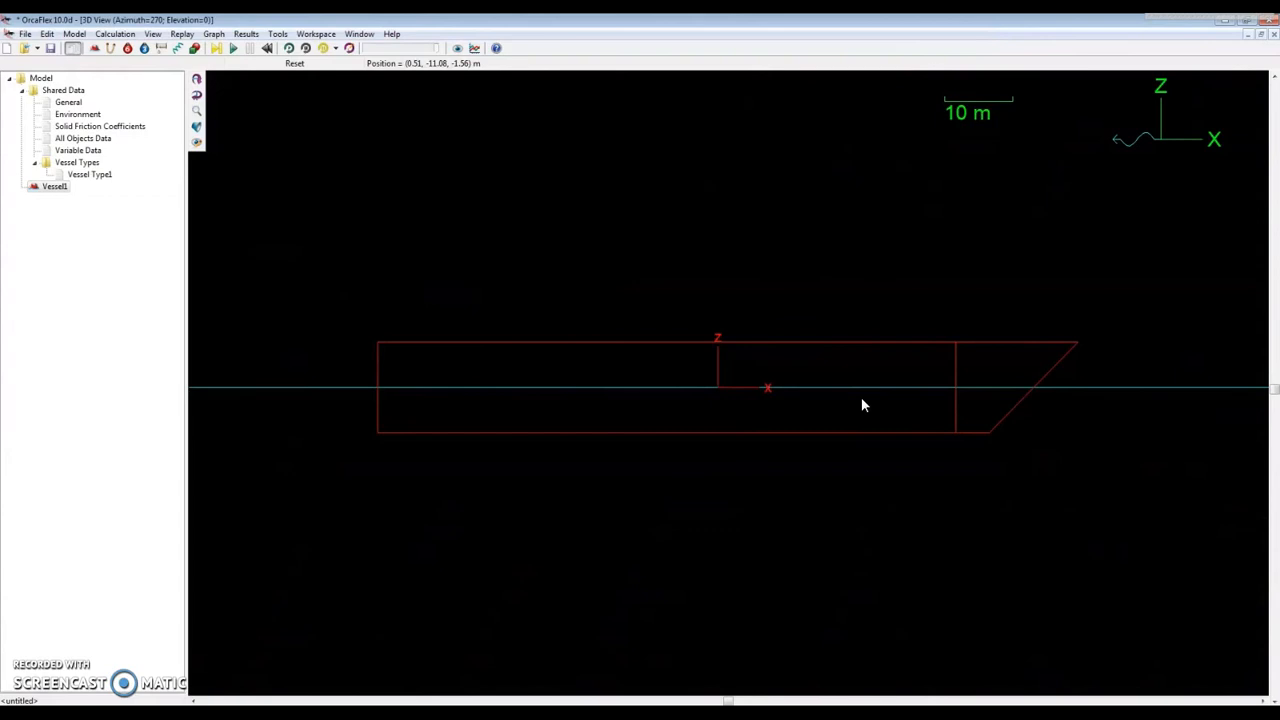
left_click_drag(864, 405, 460, 452)
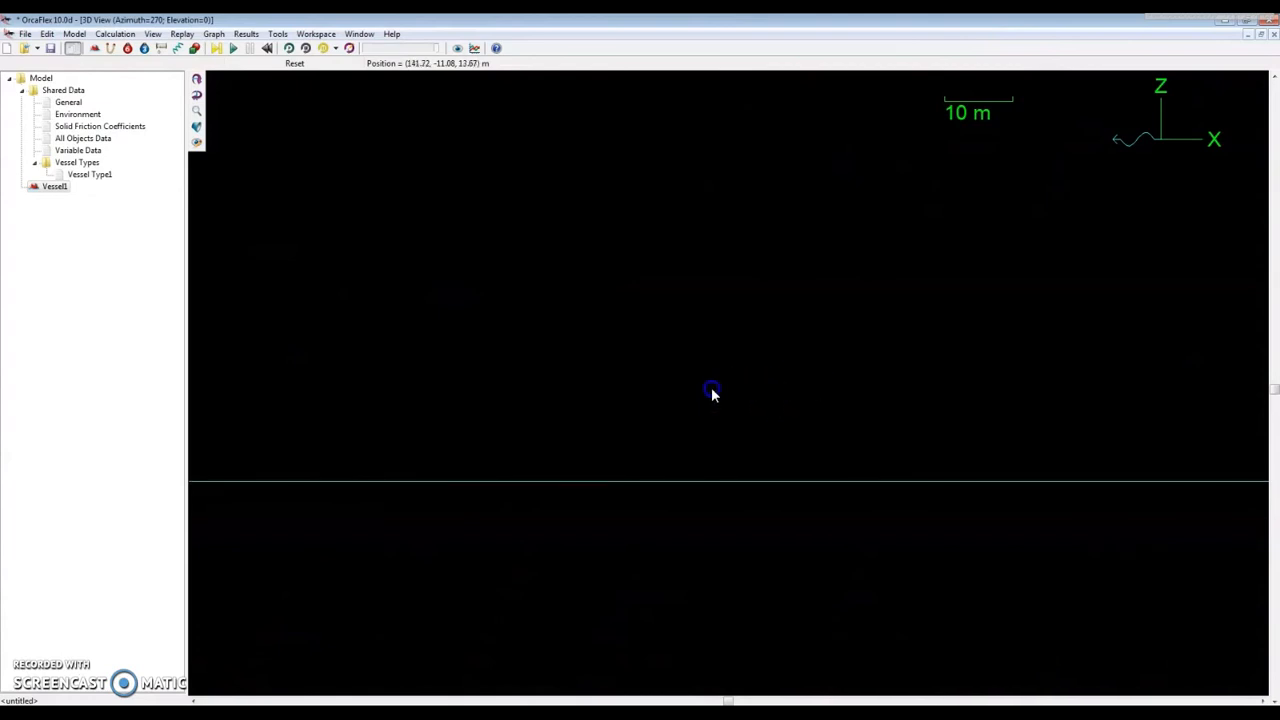
mouse_move(653, 386)
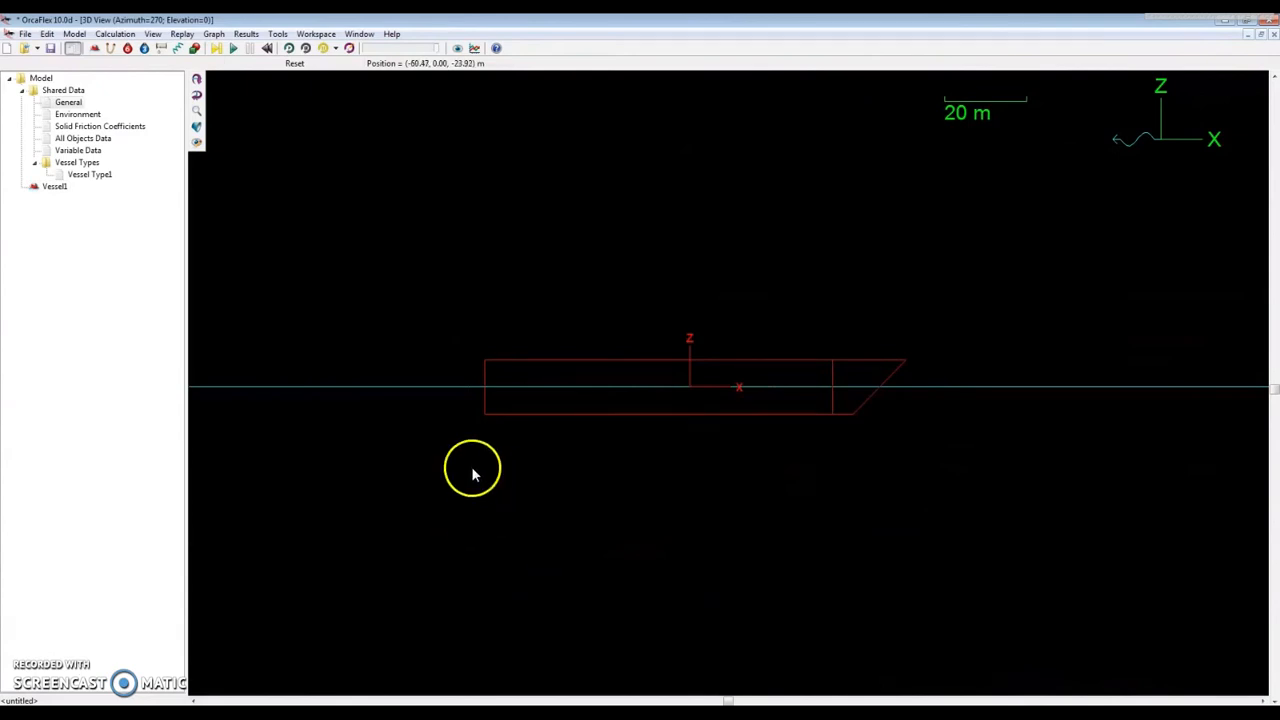
mouse_move(494, 432)
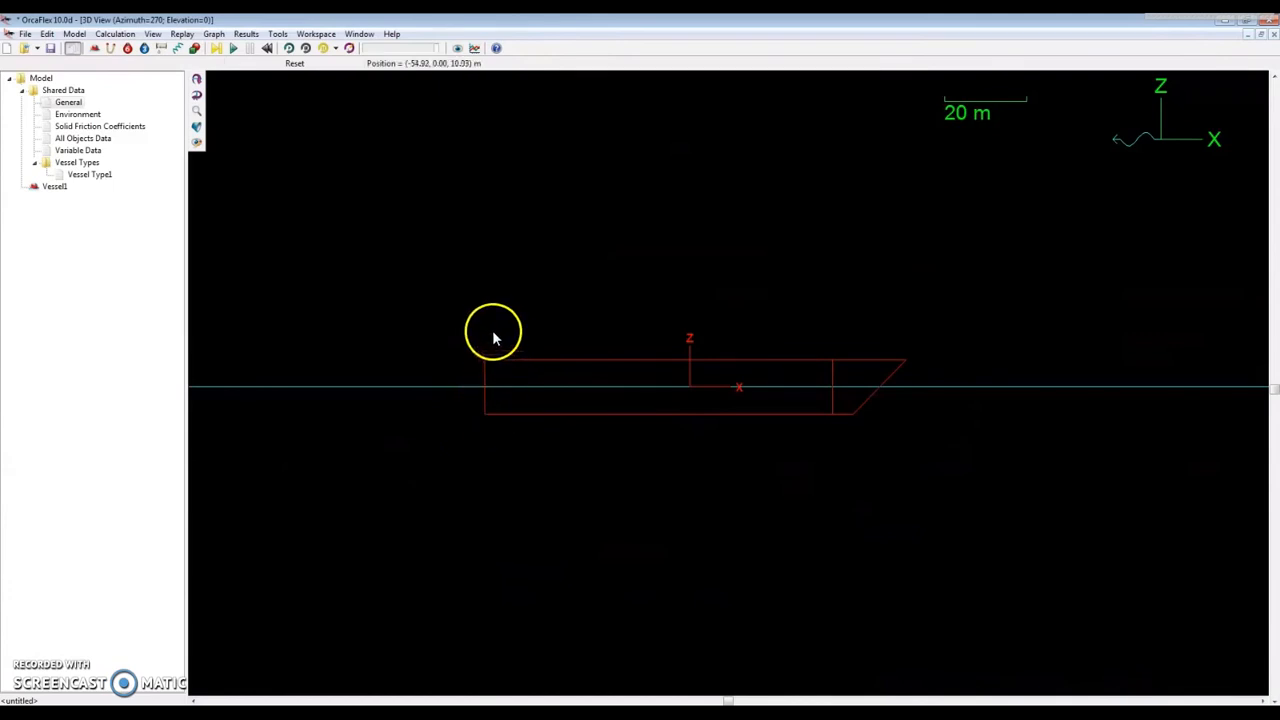
mouse_move(502, 180)
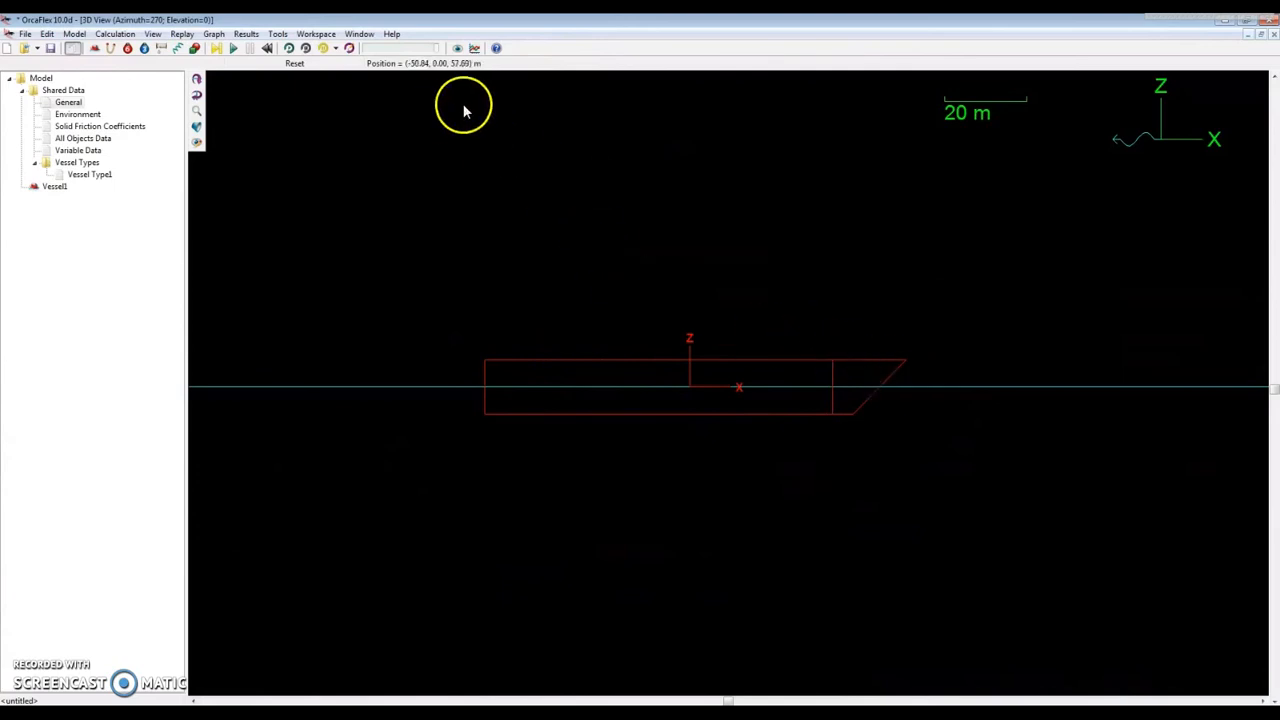
- Switch to shaded graphics and orbit to view the red hull obliquely from above
left_click(197, 127)
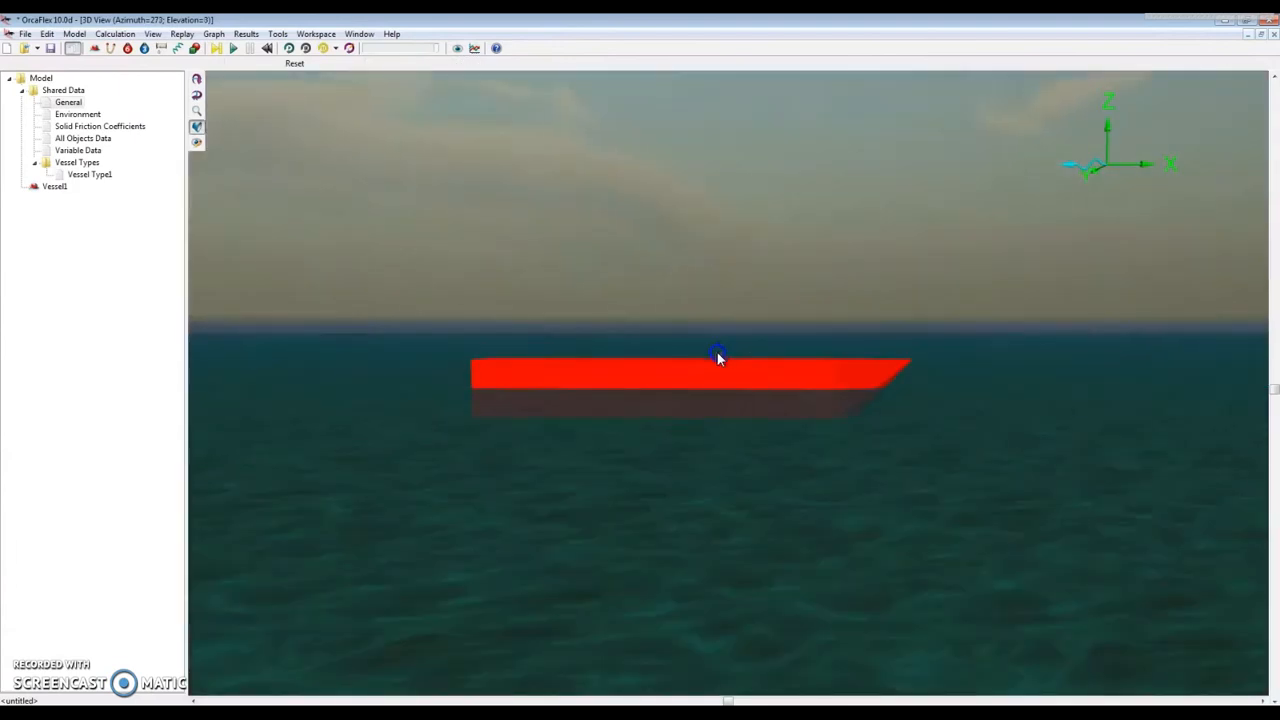
left_click_drag(718, 357, 648, 432)
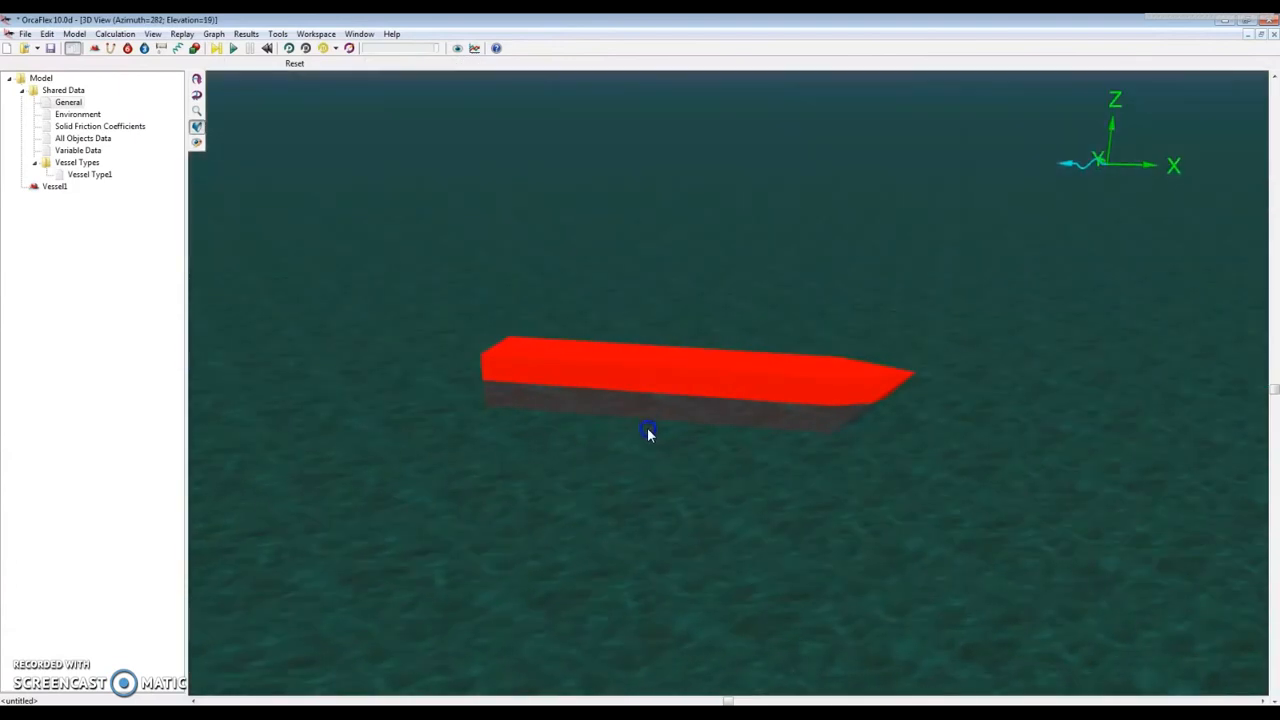
left_click_drag(648, 432, 621, 450)
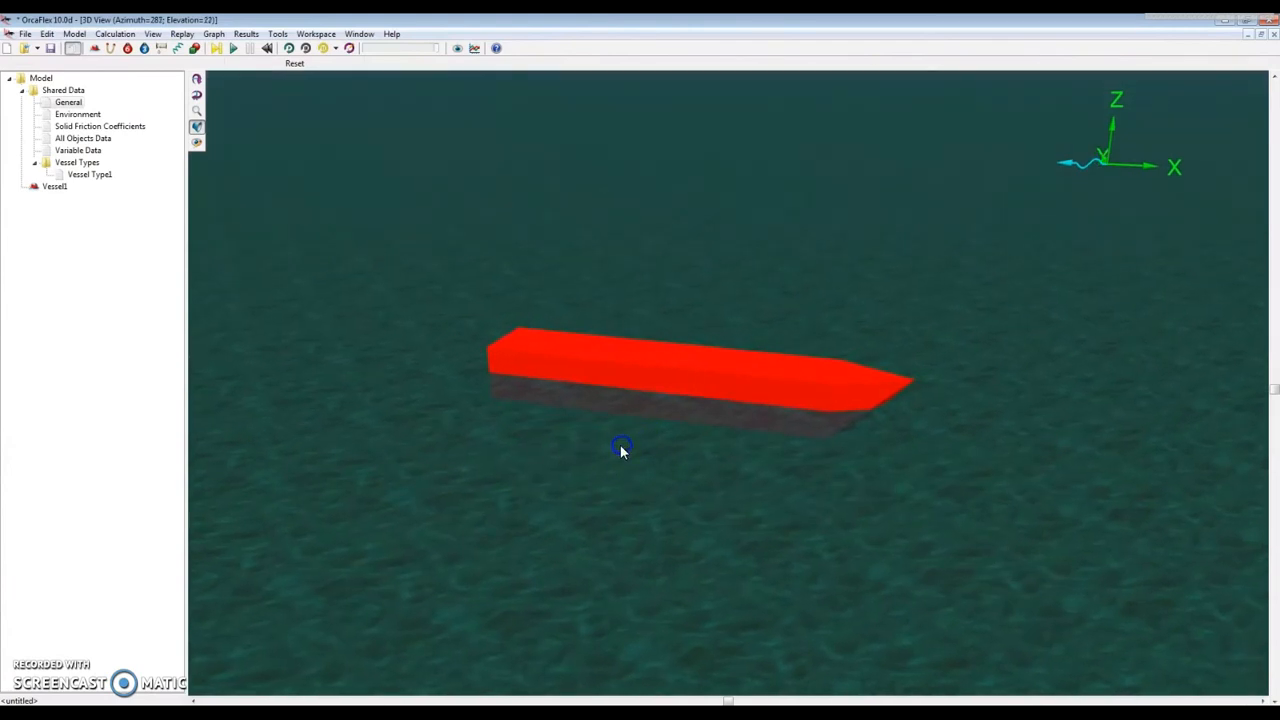
left_click_drag(620, 450, 670, 443)
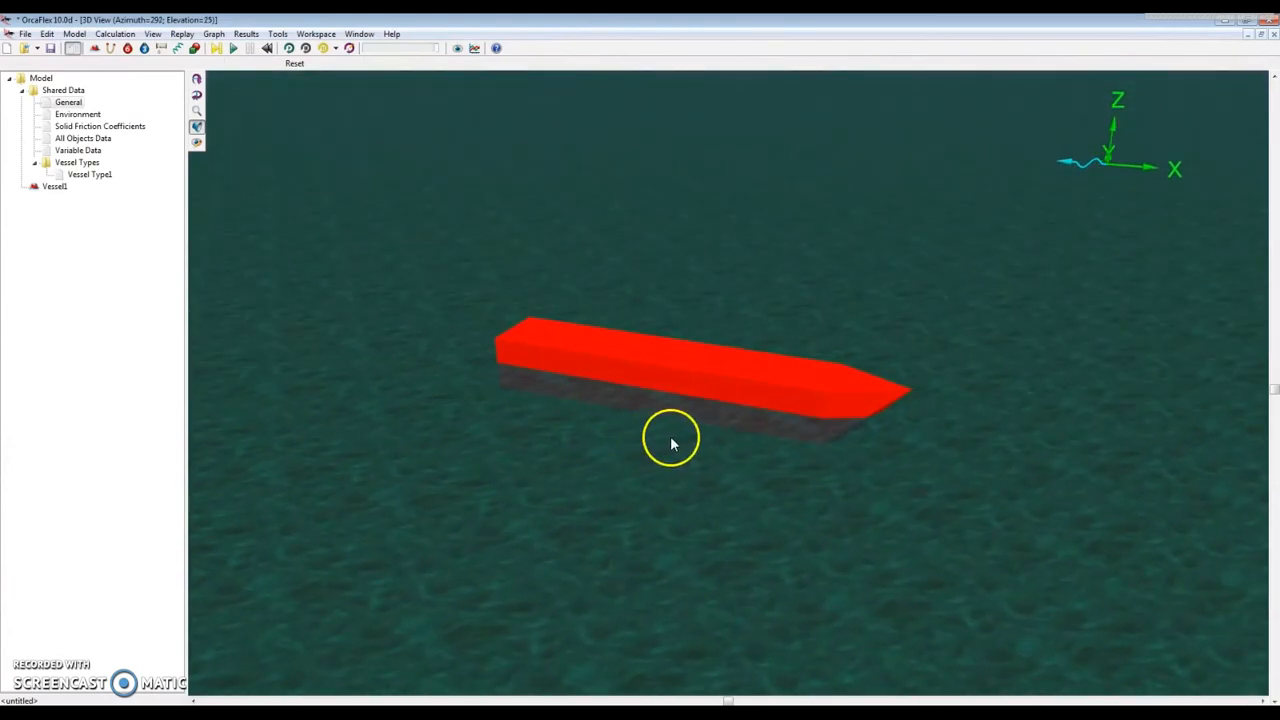
mouse_move(767, 468)
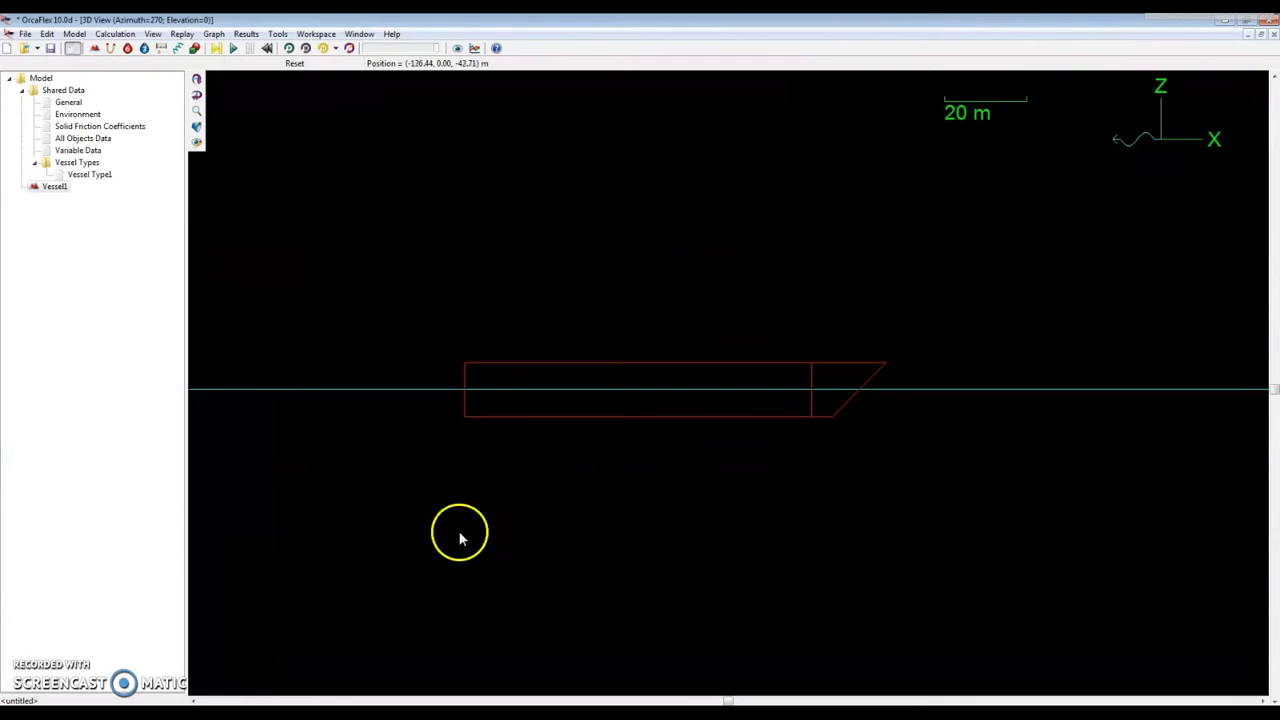
mouse_move(590, 333)
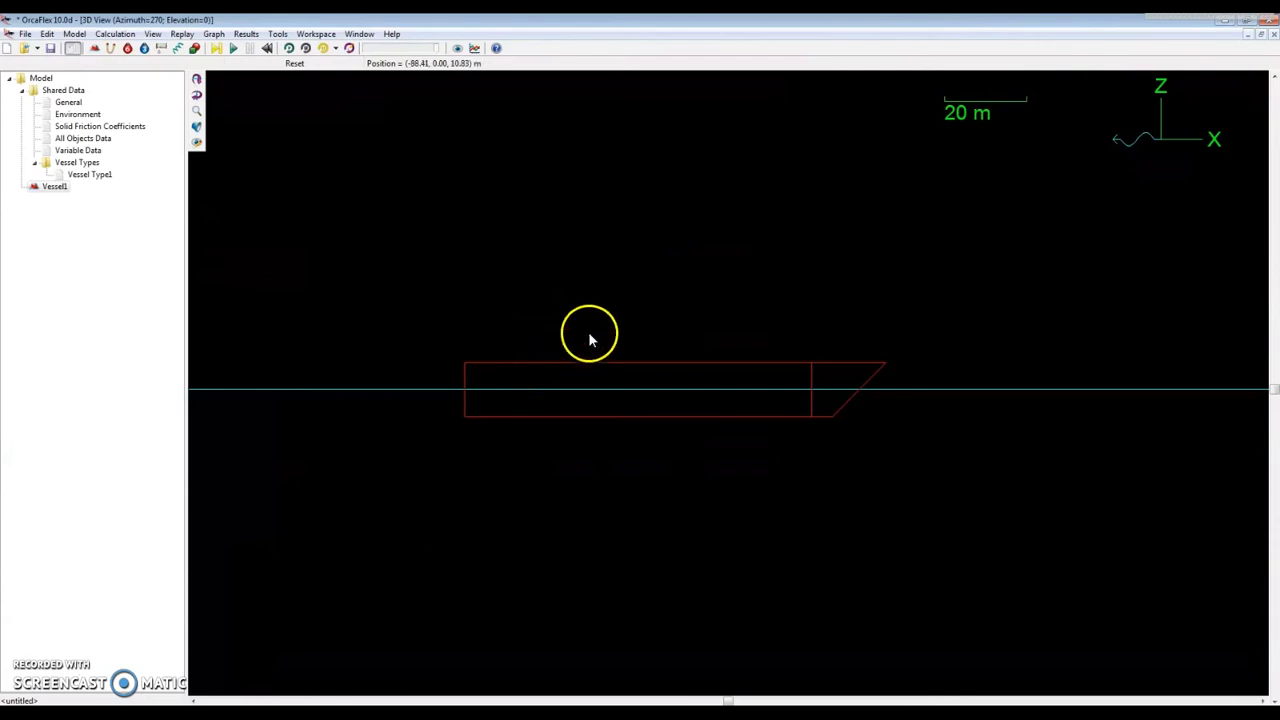
mouse_move(620, 330)
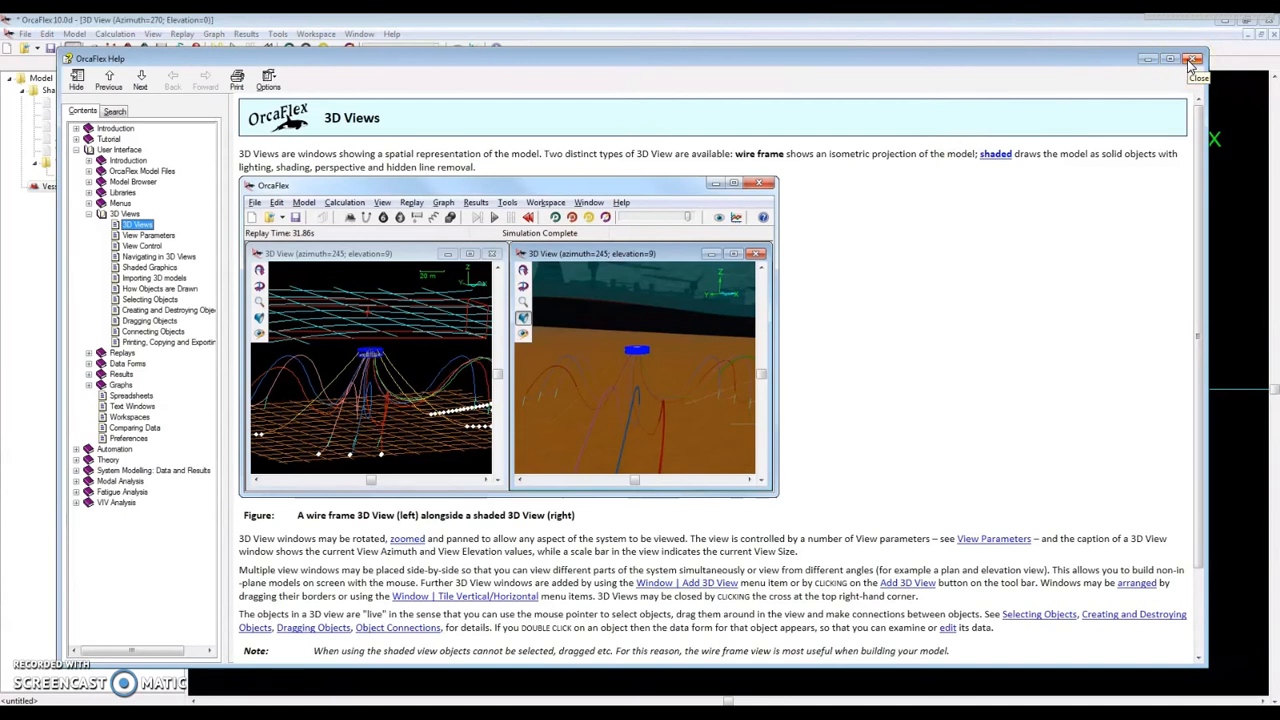
left_click(1190, 61)
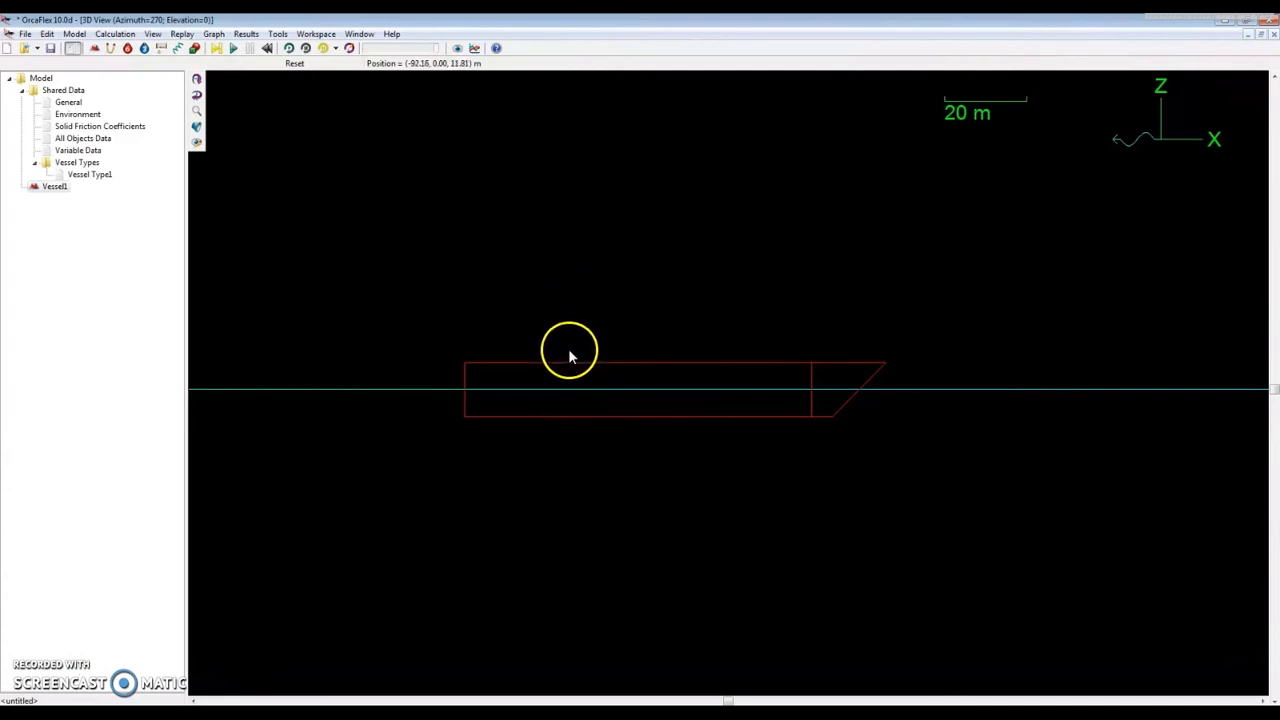
mouse_move(20, 205)
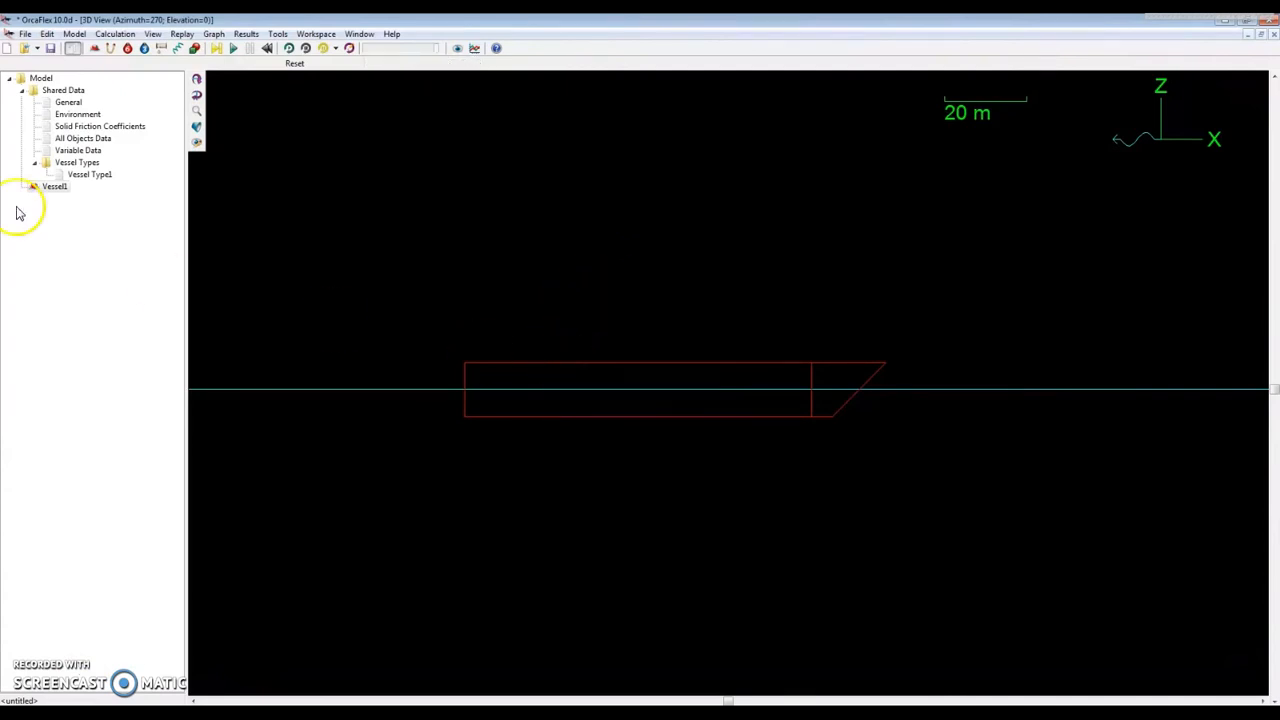
left_click(487, 402)
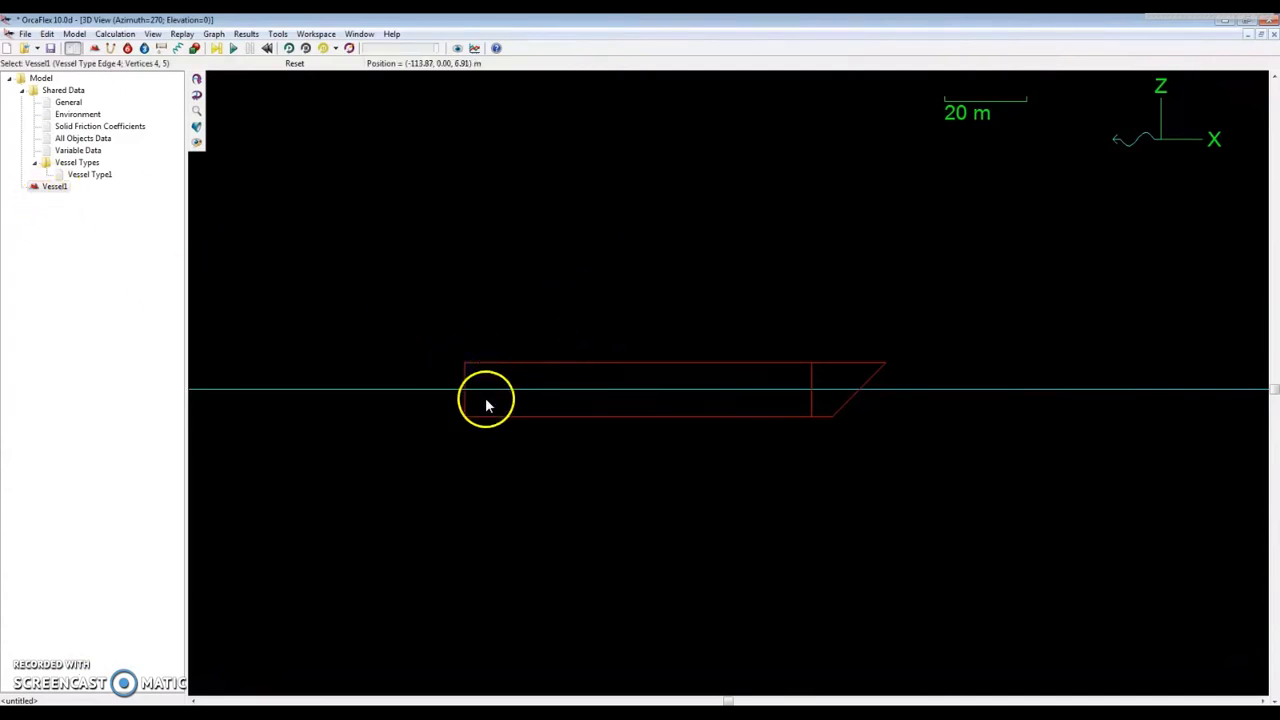
double_click(487, 402)
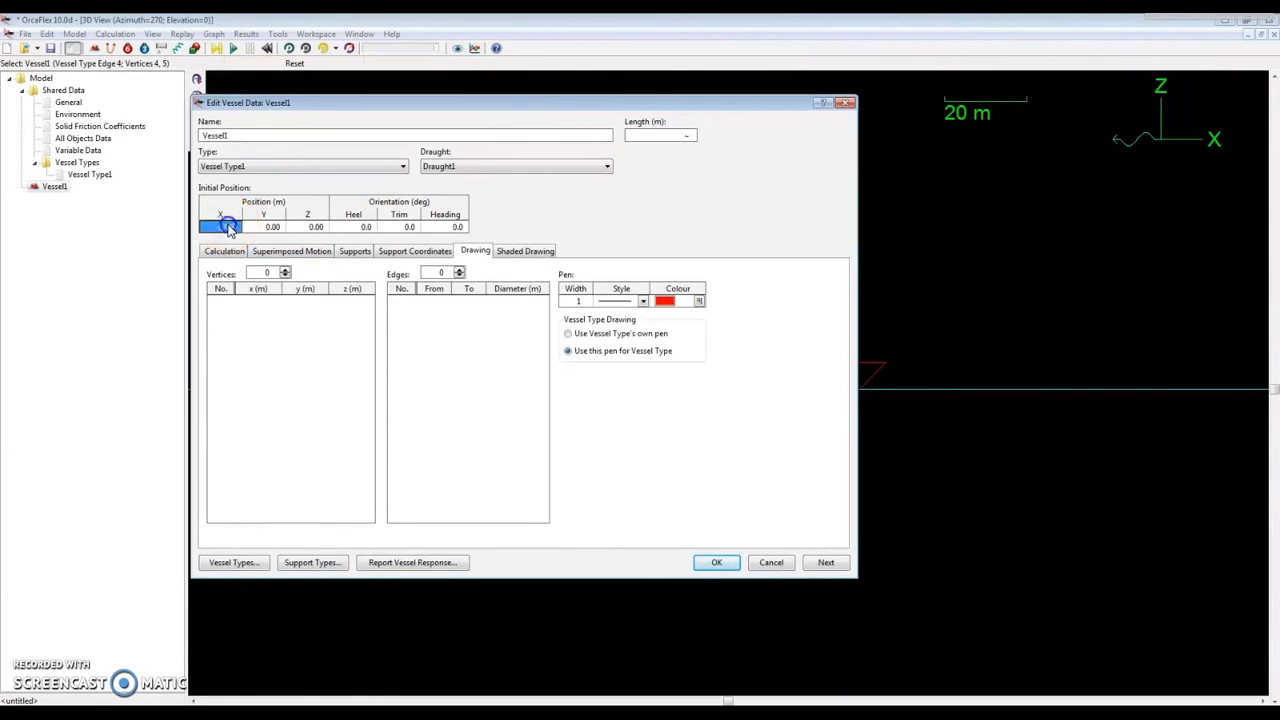
mouse_move(225, 226)
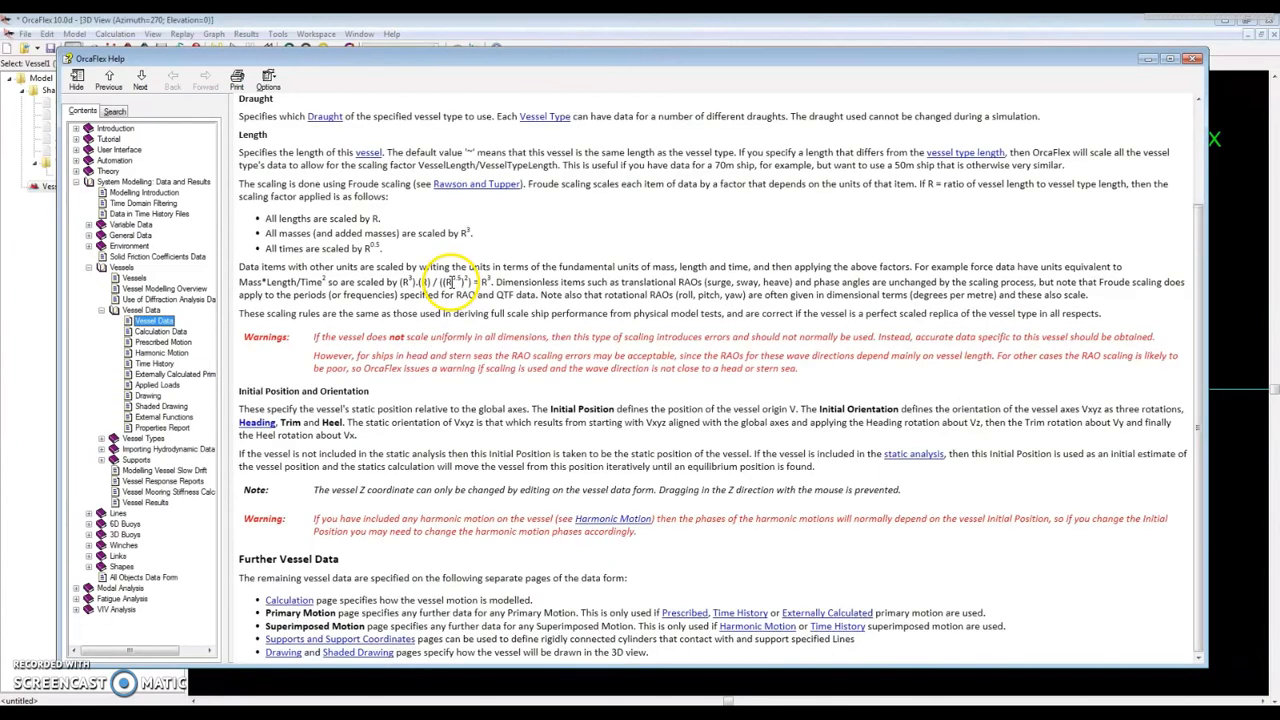
mouse_move(492, 266)
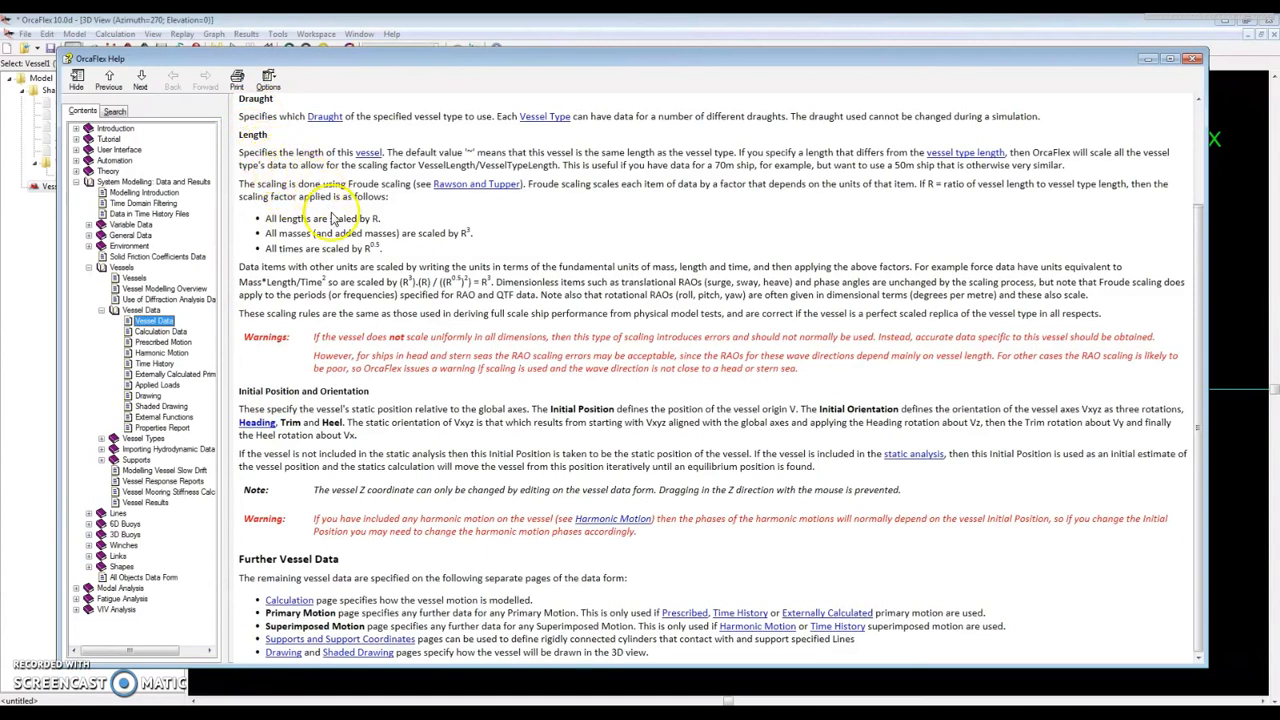
mouse_move(311, 524)
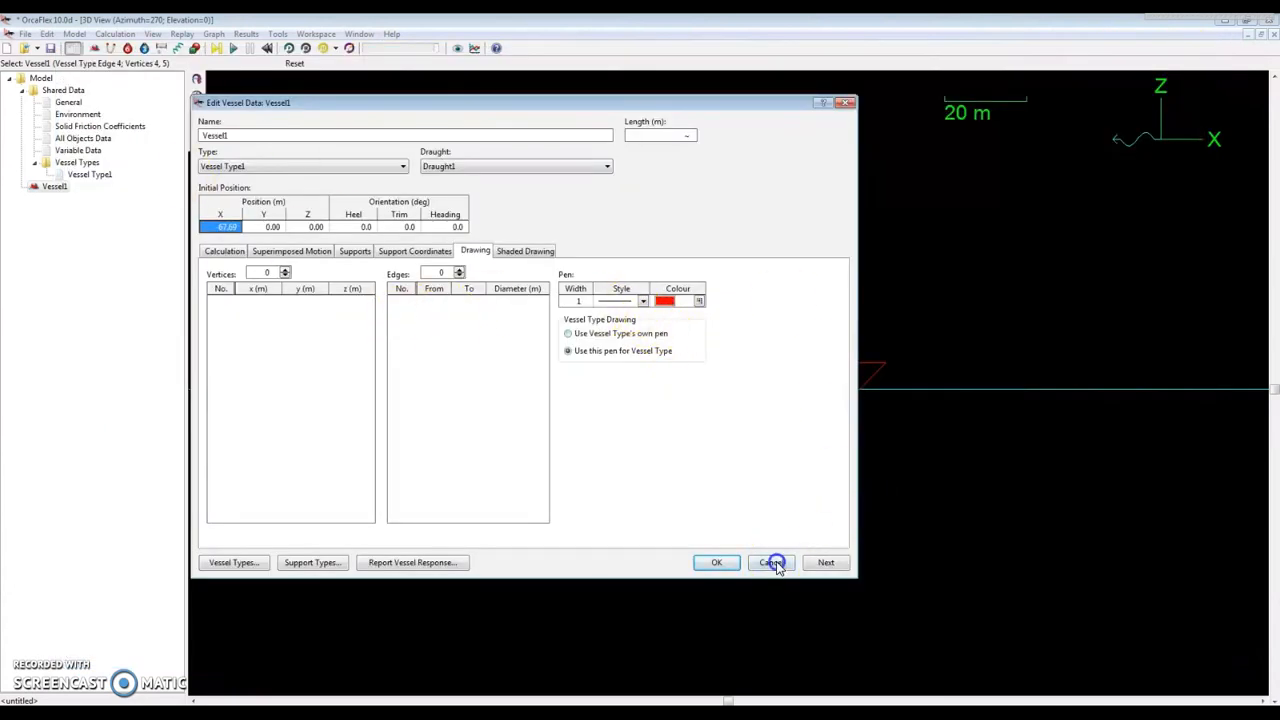
left_click(770, 562)
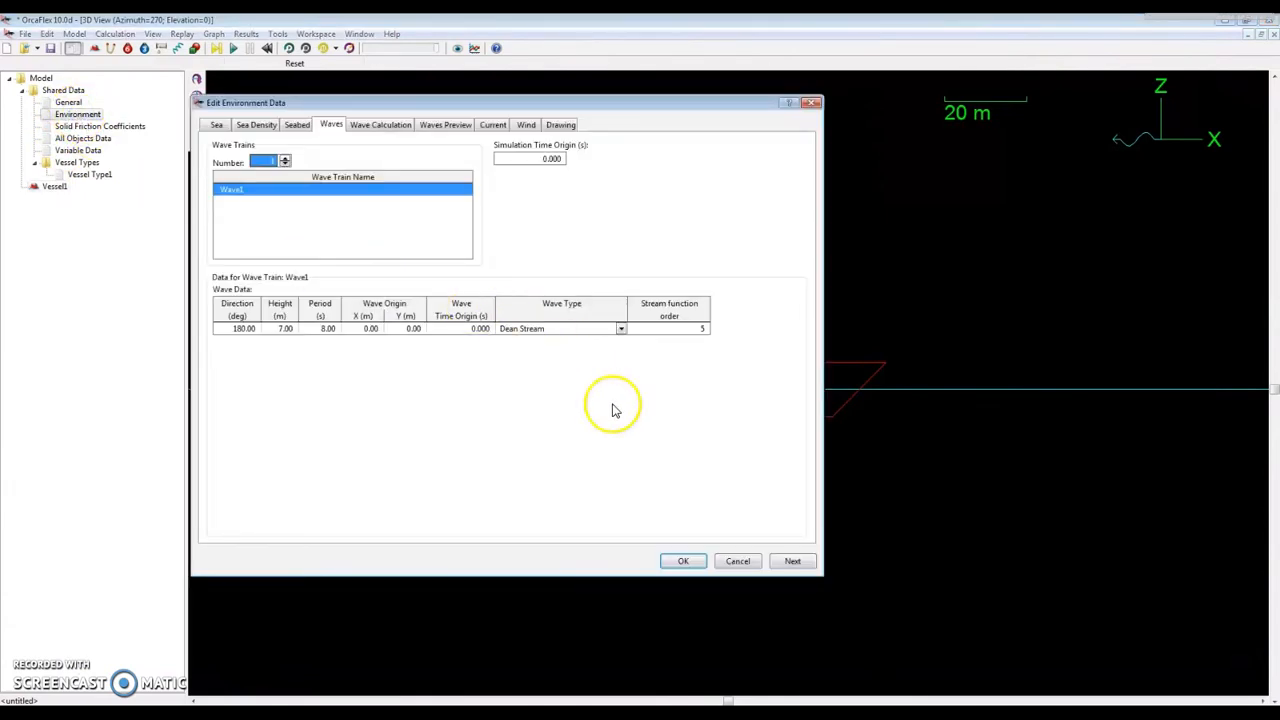
left_click(282, 328)
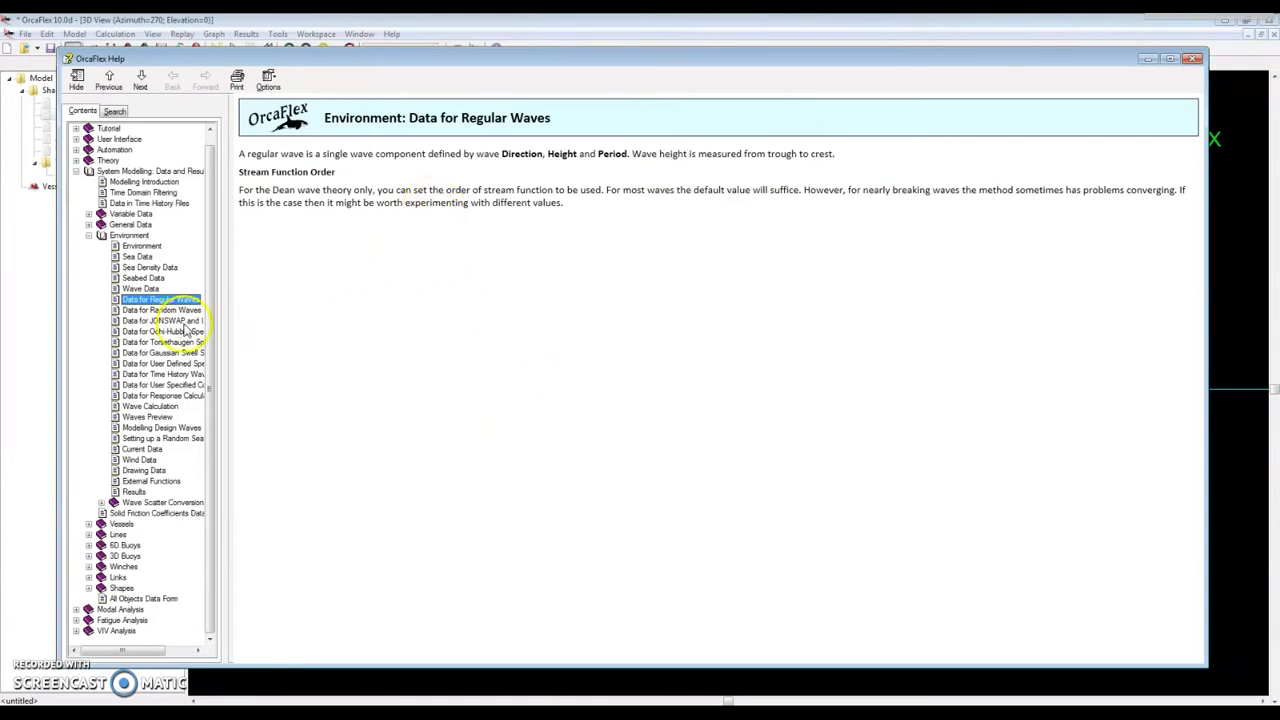
mouse_move(158, 470)
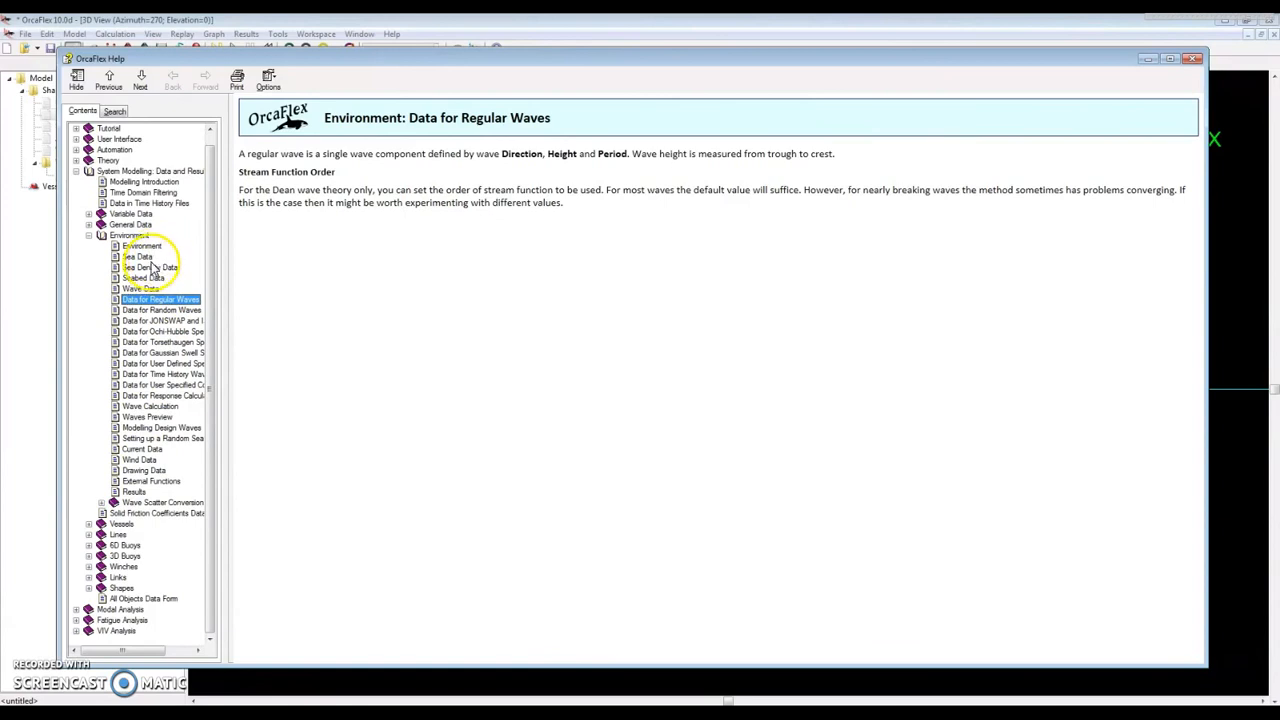
mouse_move(768, 270)
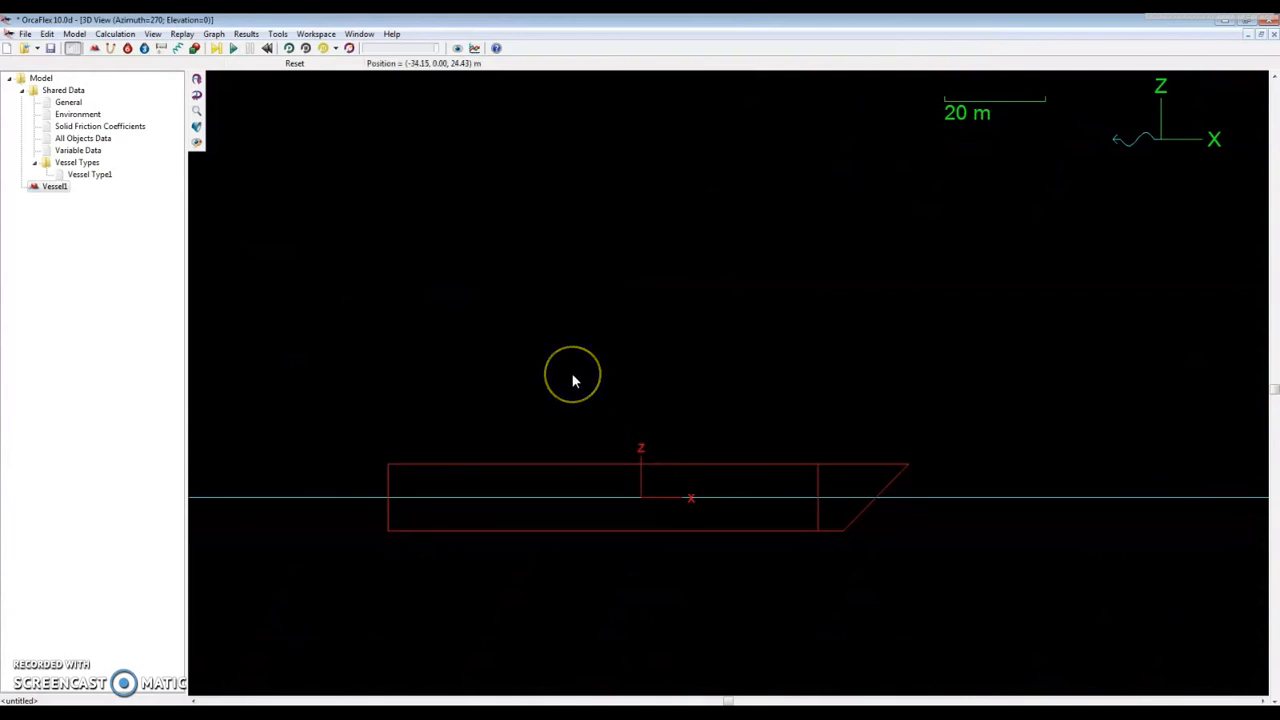
mouse_move(614, 401)
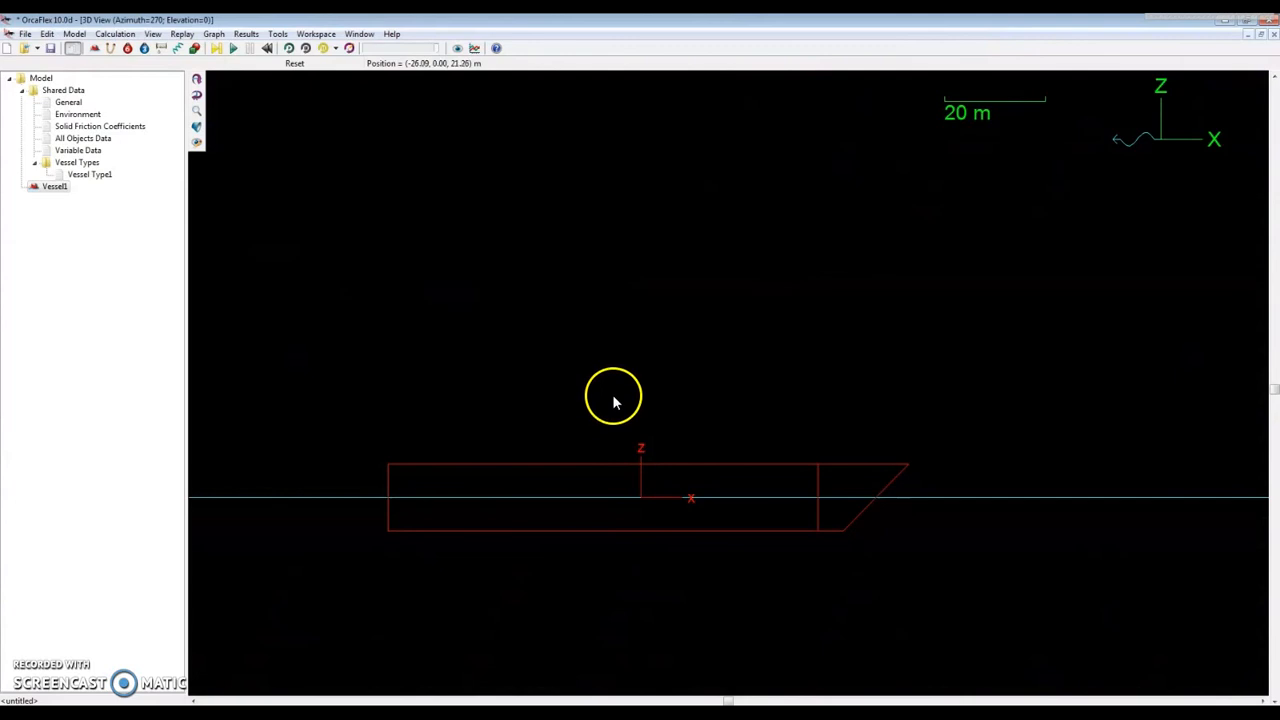
mouse_move(392, 34)
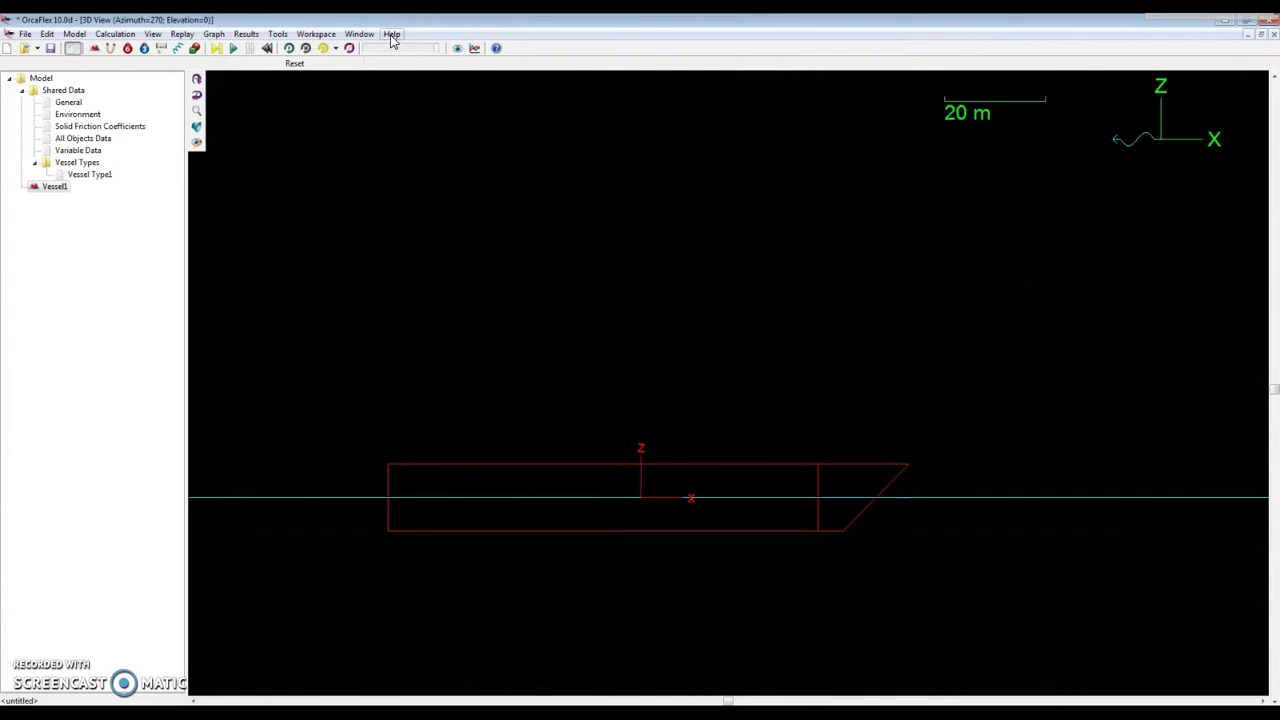
- Open the Keyboard Shortcuts help page listing mouse and keyboard actions
left_click(391, 33)
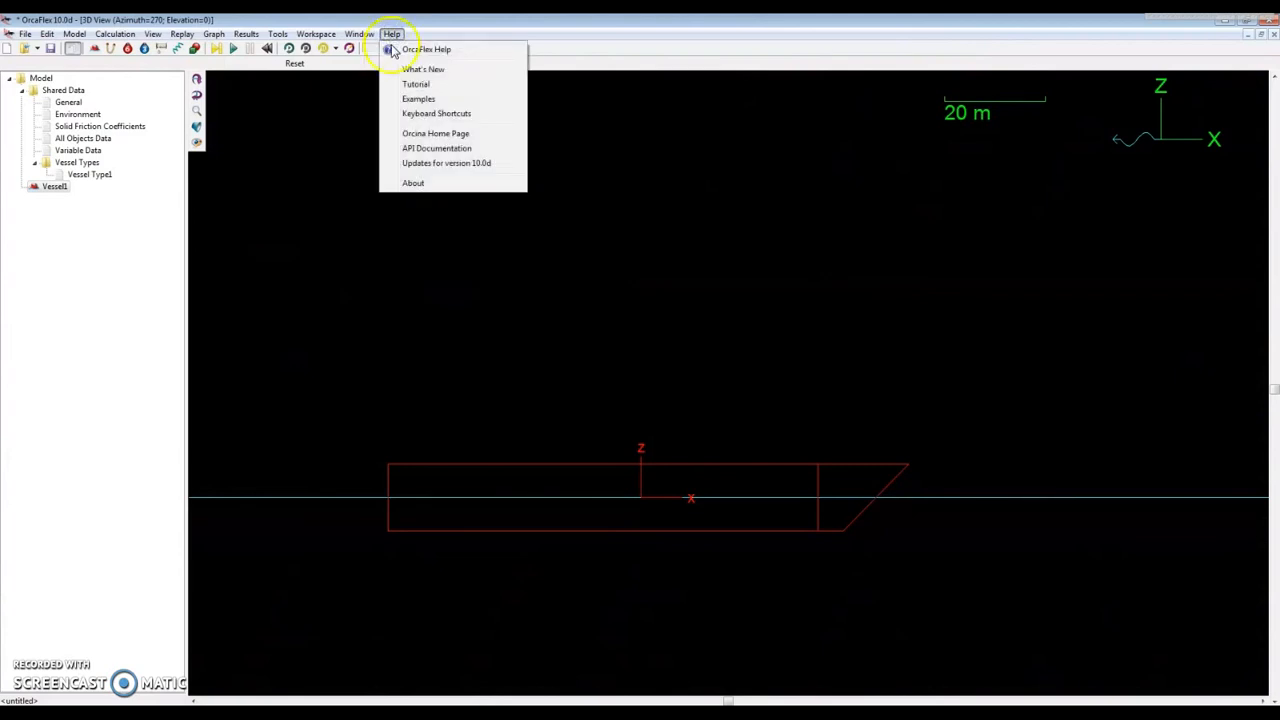
mouse_move(419, 113)
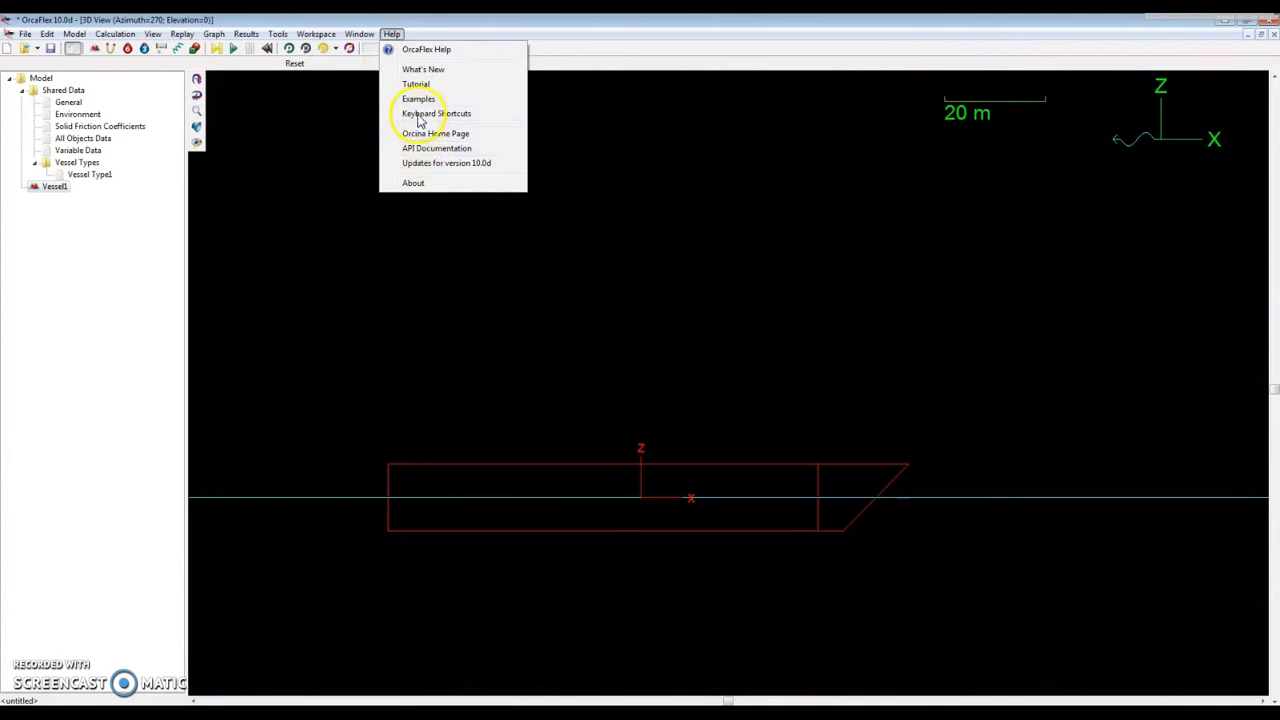
left_click(436, 113)
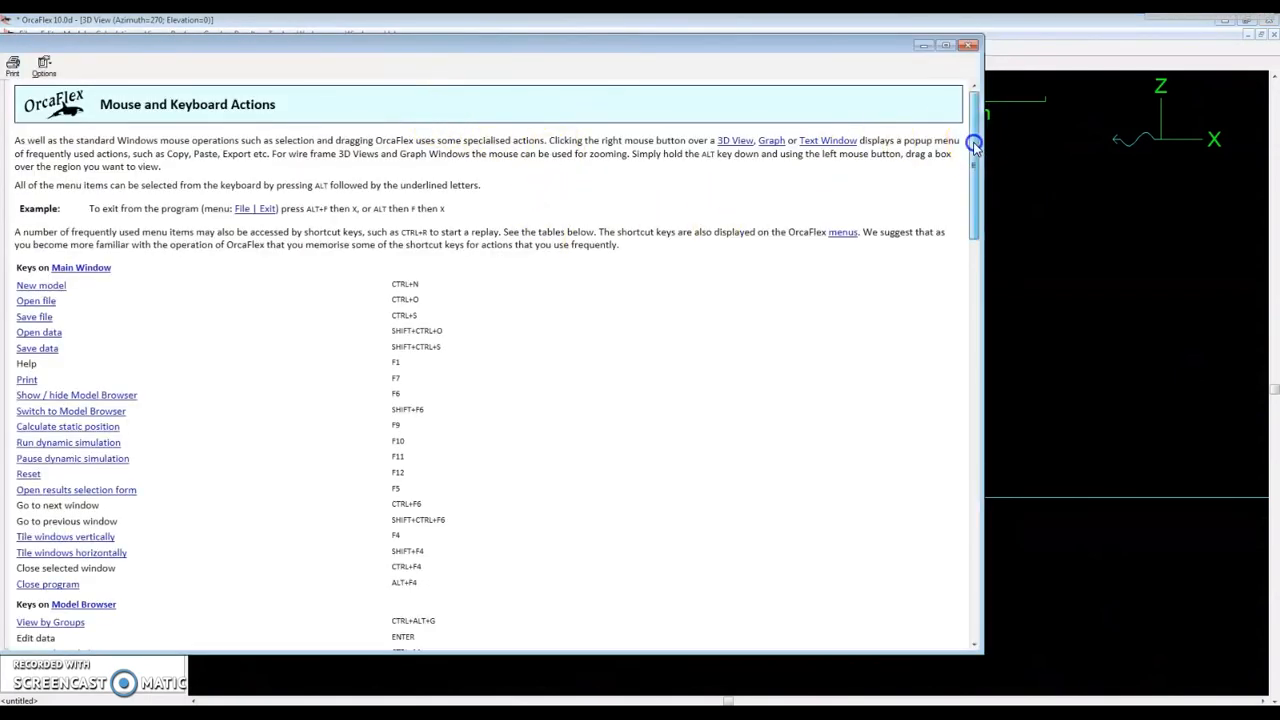
- Scroll the help page down to the 3D View and Replay control key tables
scroll("down", 3)
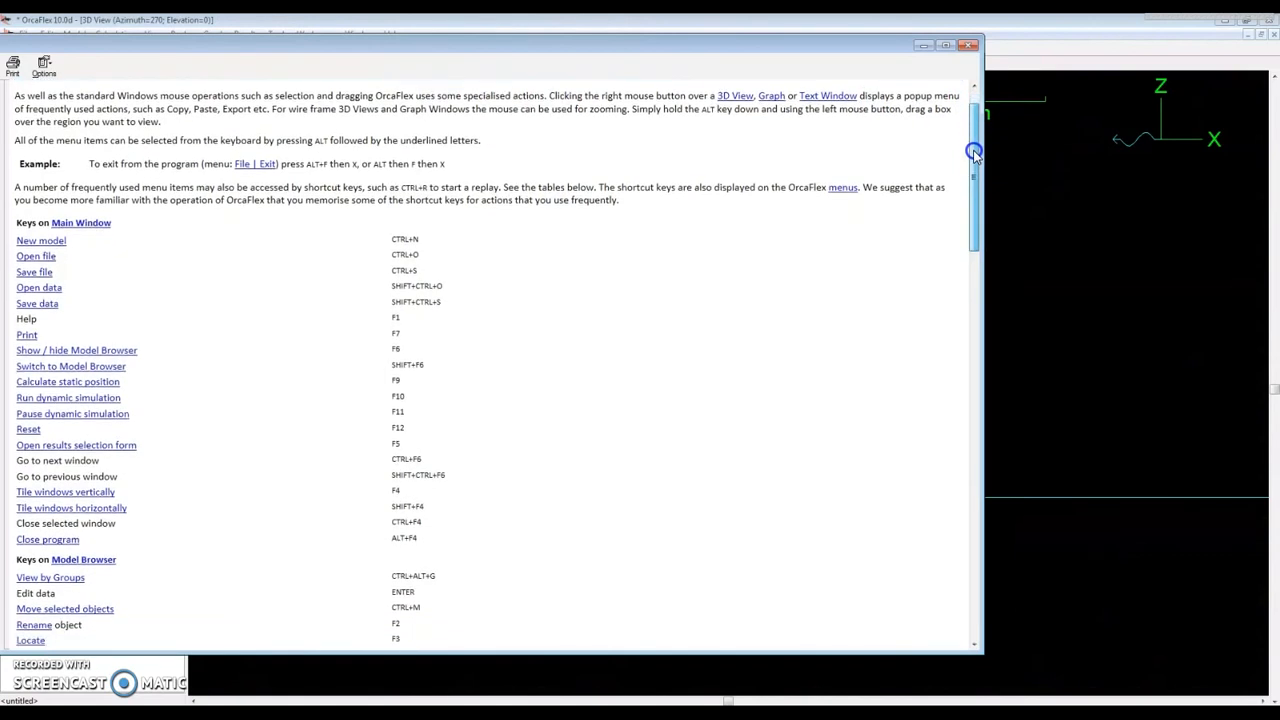
scroll("down", 3)
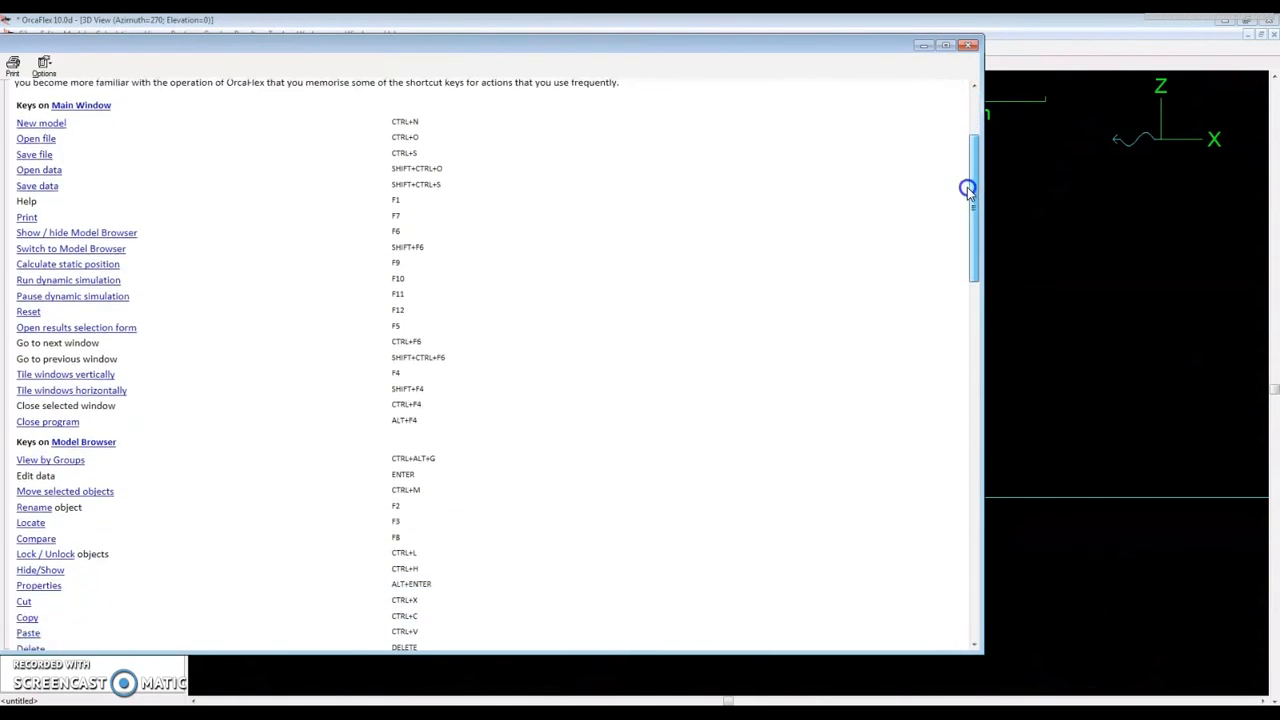
scroll("down", 3)
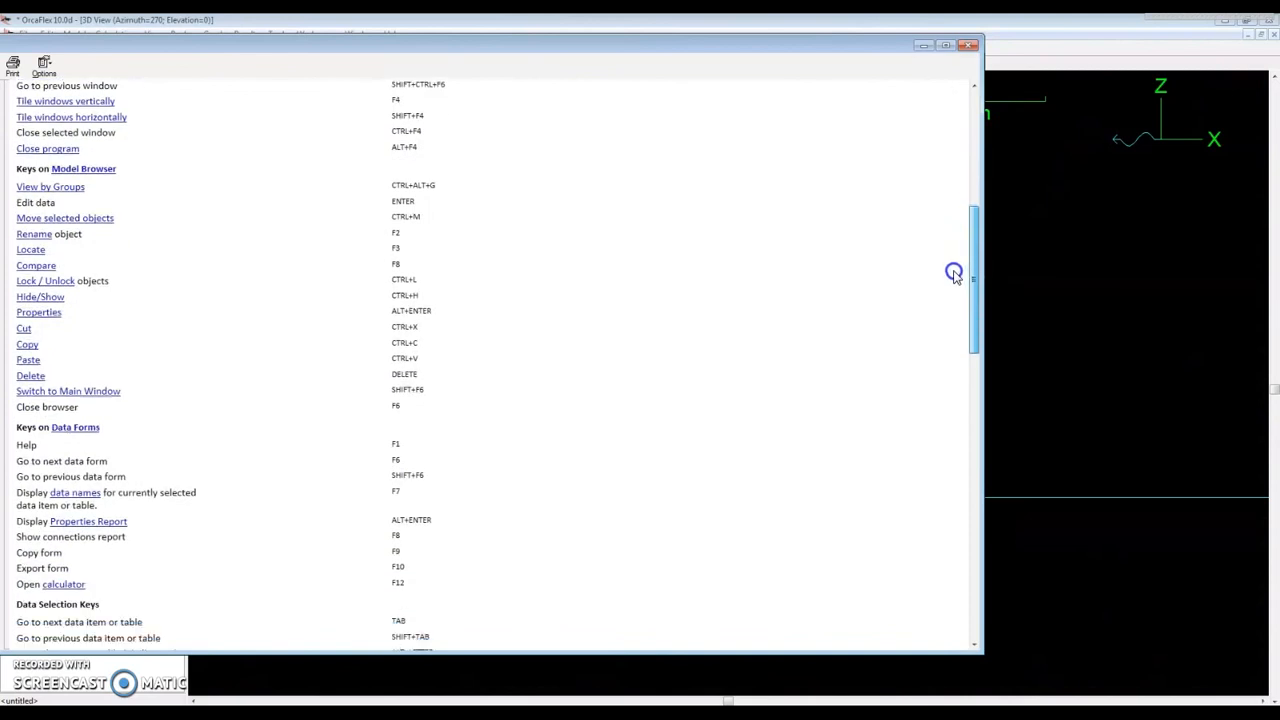
scroll("down", 3)
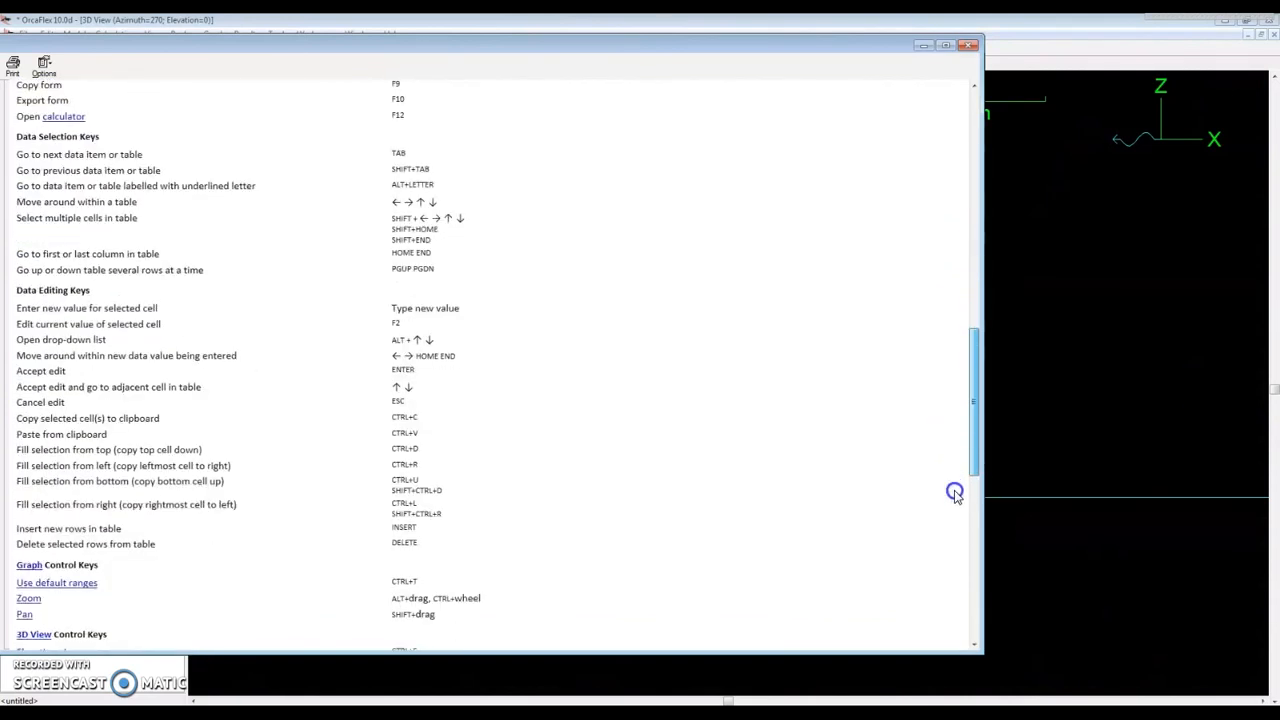
scroll("down", 3)
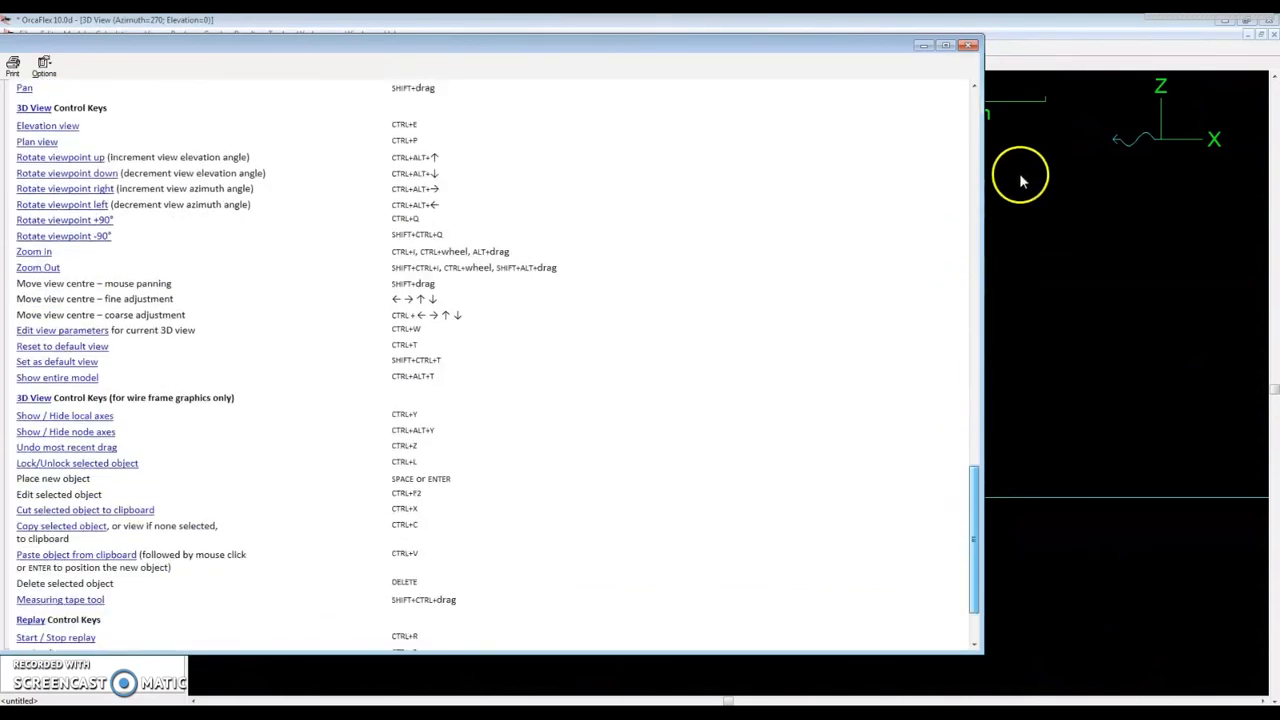